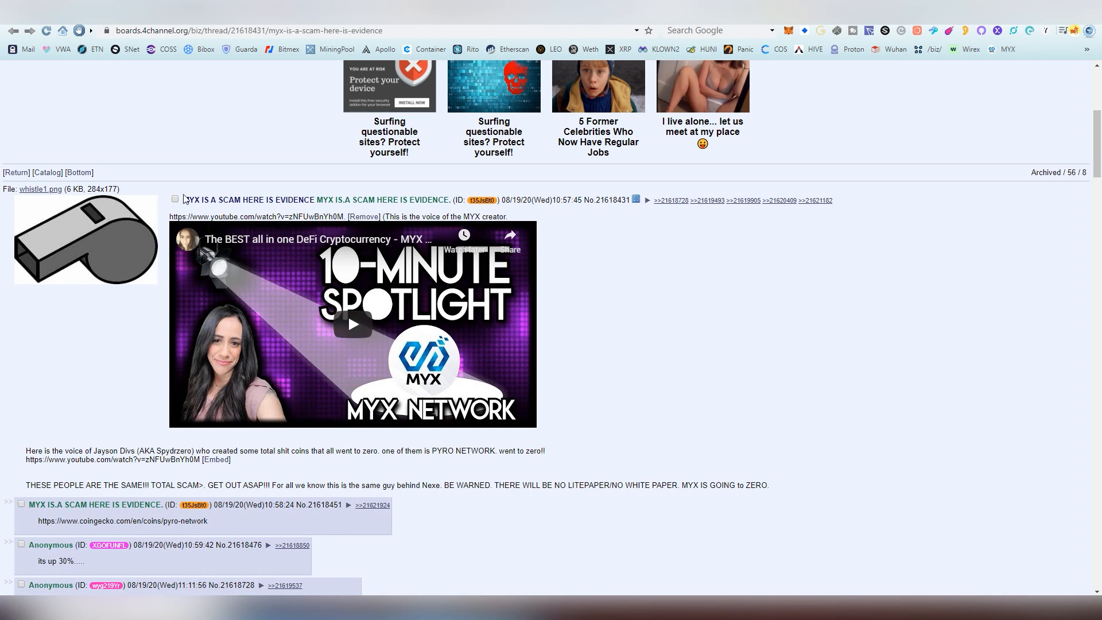
Play the thread's embedded MYX Network spotlight video, then pause it a few seconds in
{"action": "left_click_drag", "start_coordinate": [186, 199], "coordinate": [295, 199]}
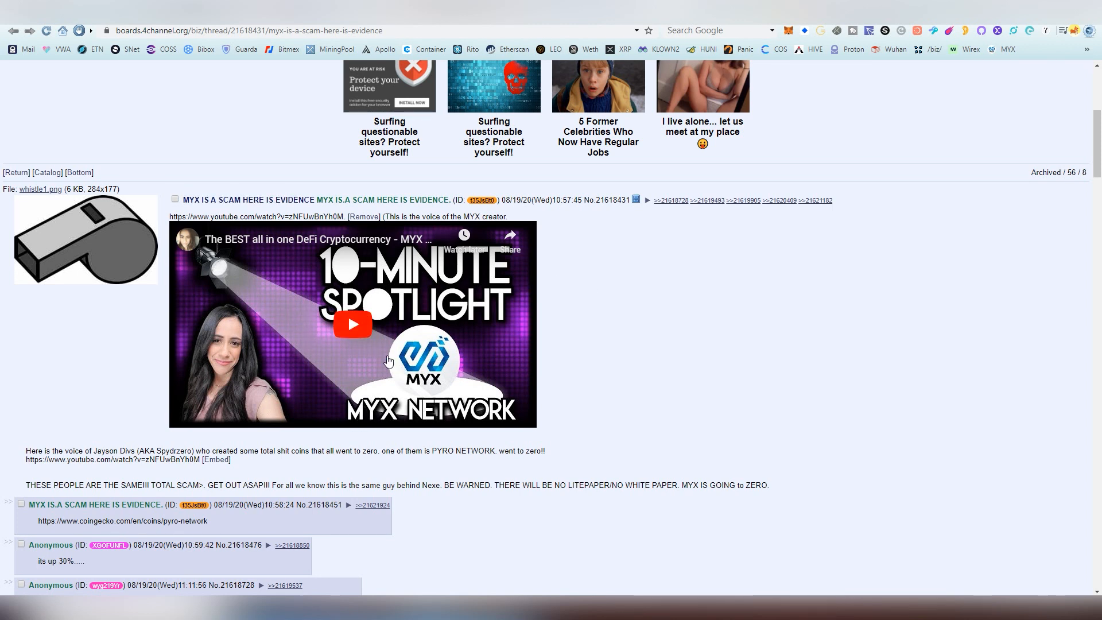
{"action": "mouse_move", "coordinate": [446, 328]}
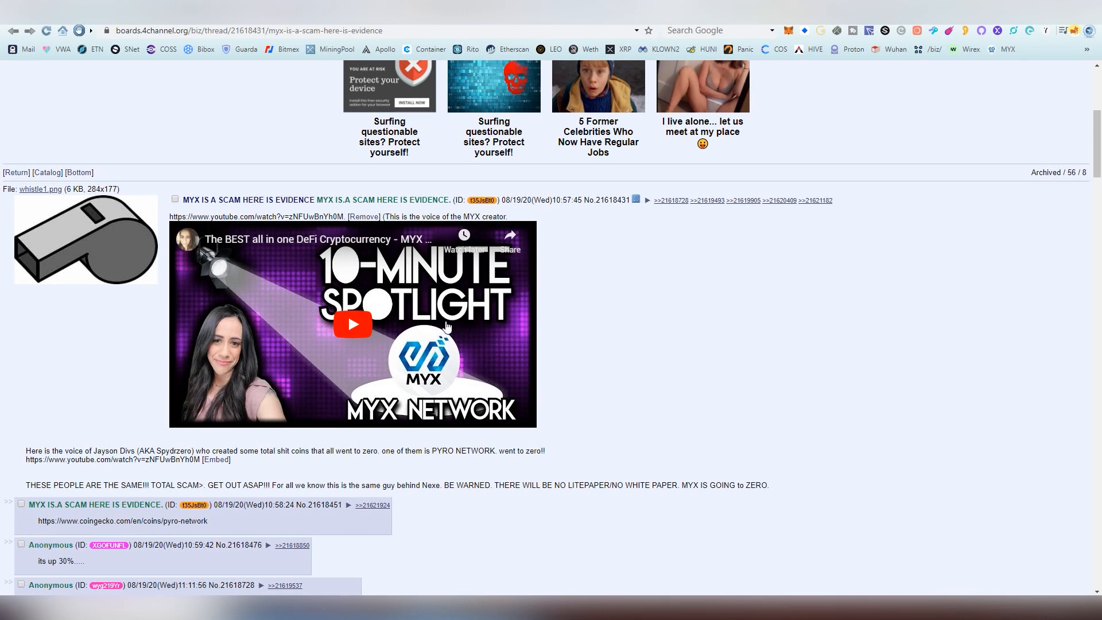
{"action": "mouse_move", "coordinate": [283, 394]}
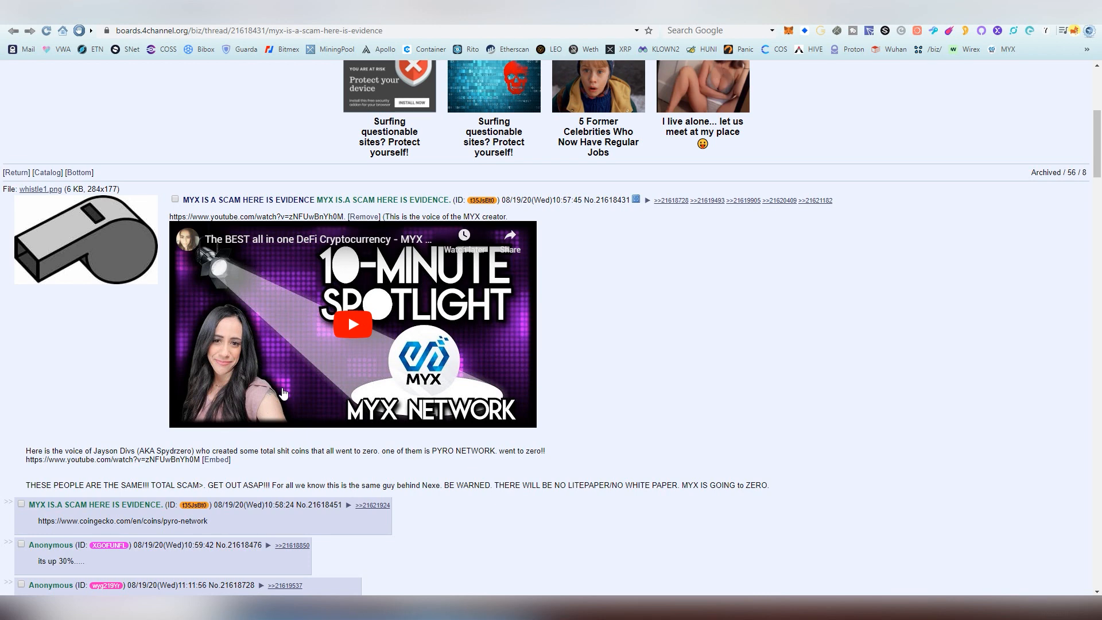
{"action": "left_click", "coordinate": [352, 323]}
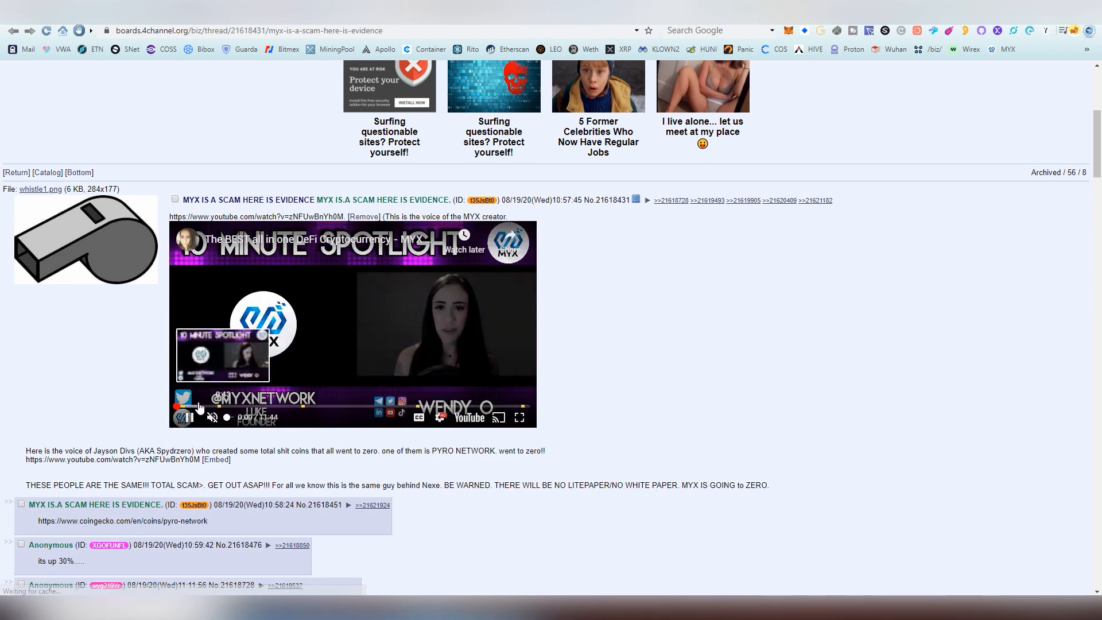
{"action": "left_click", "coordinate": [188, 416]}
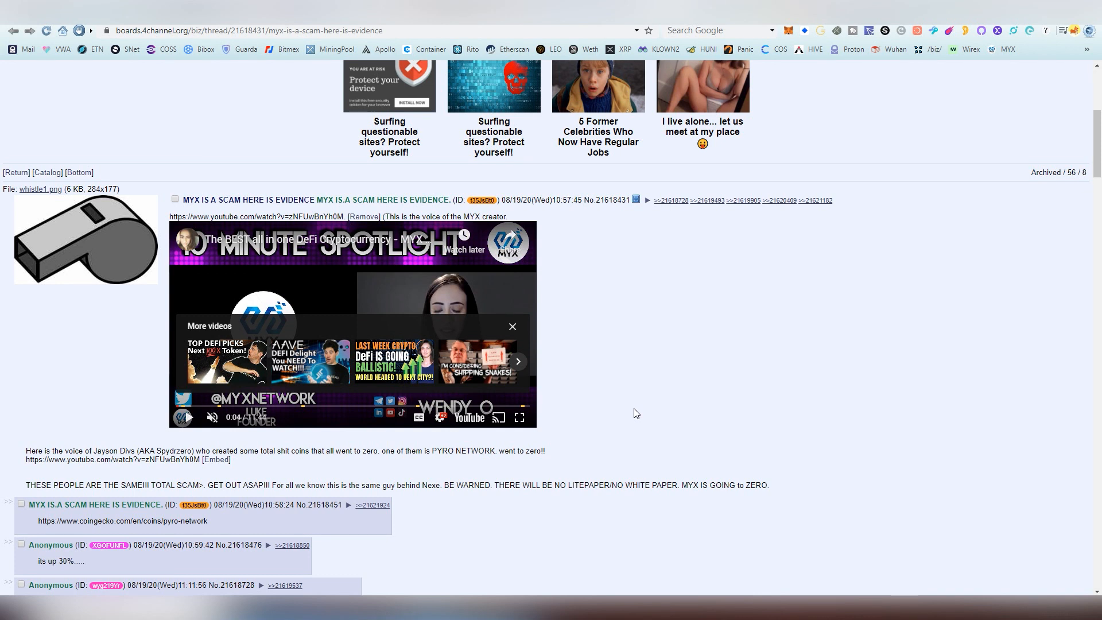
{"action": "mouse_move", "coordinate": [321, 289]}
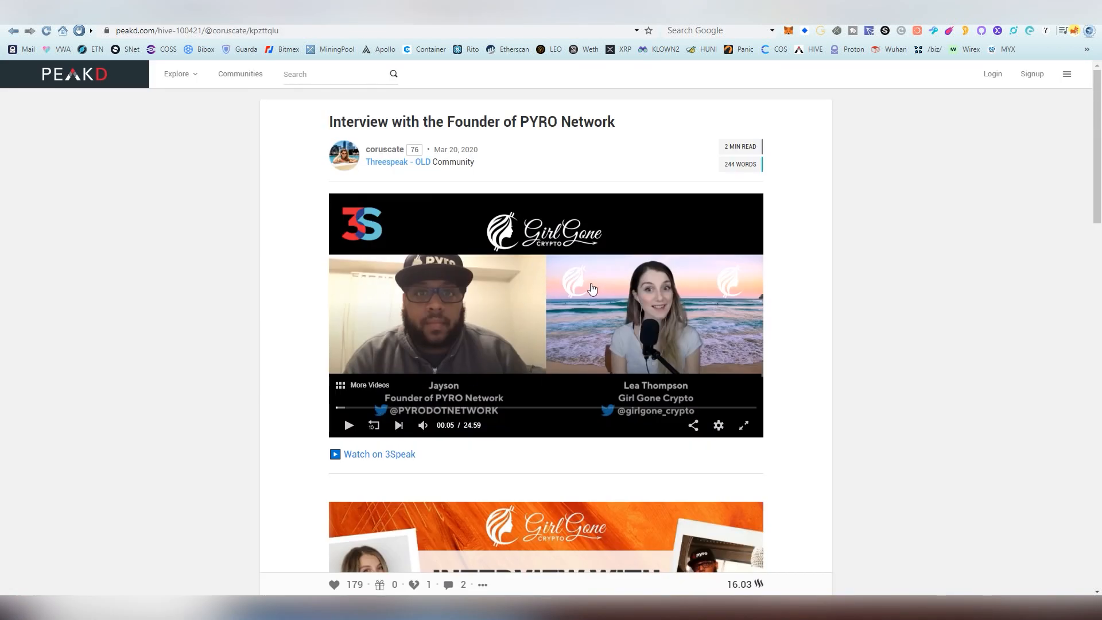
{"action": "mouse_move", "coordinate": [654, 335]}
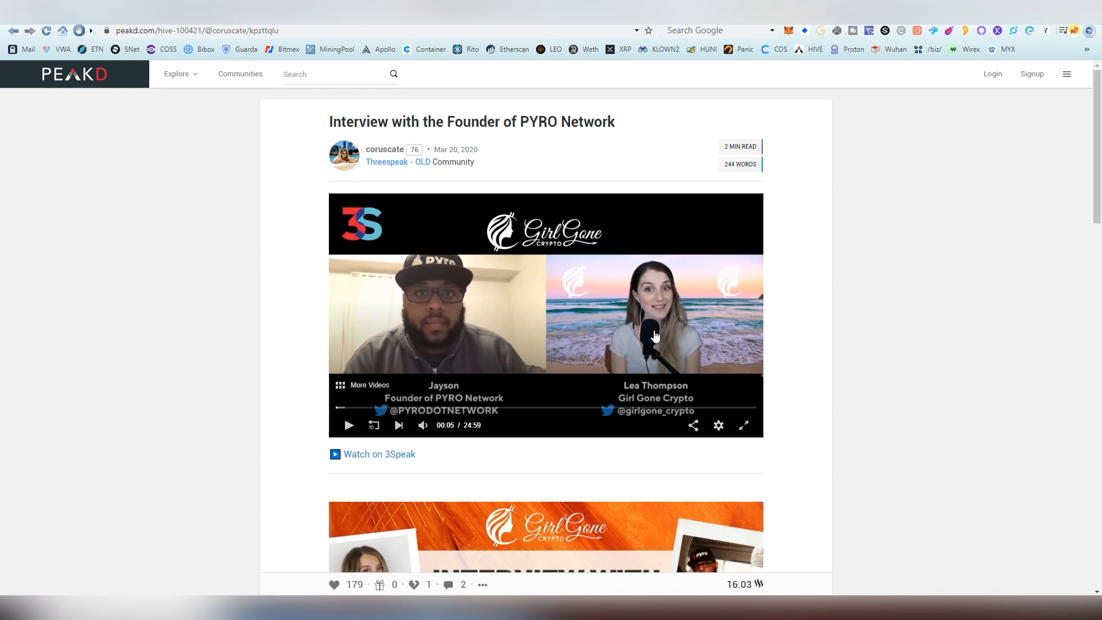
{"action": "mouse_move", "coordinate": [558, 28]}
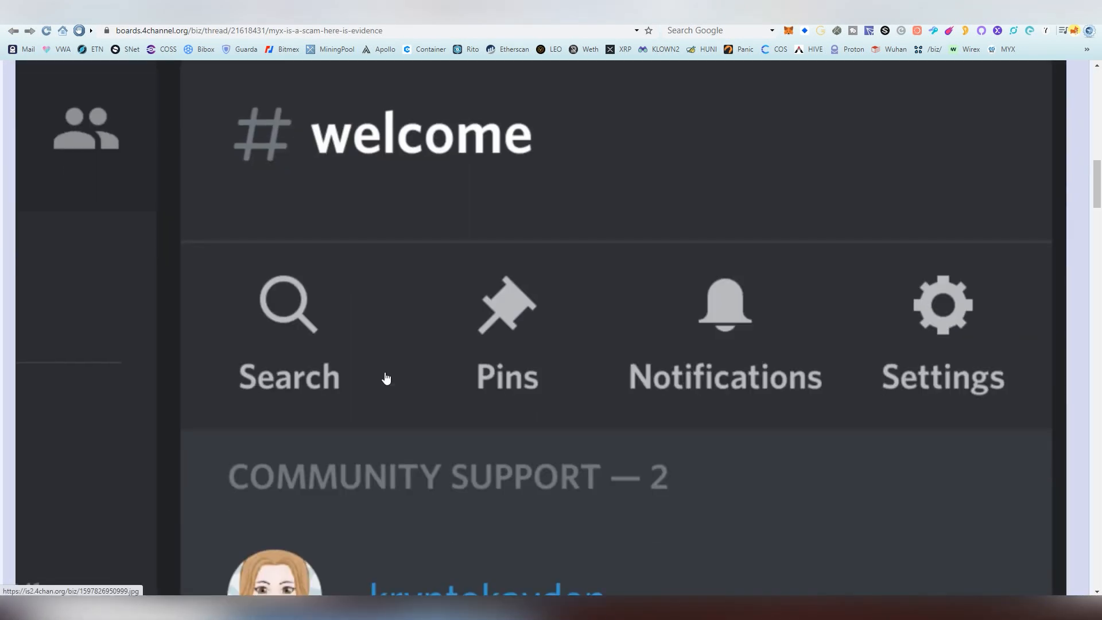
{"action": "scroll", "scroll_direction": "down", "scroll_amount": 3}
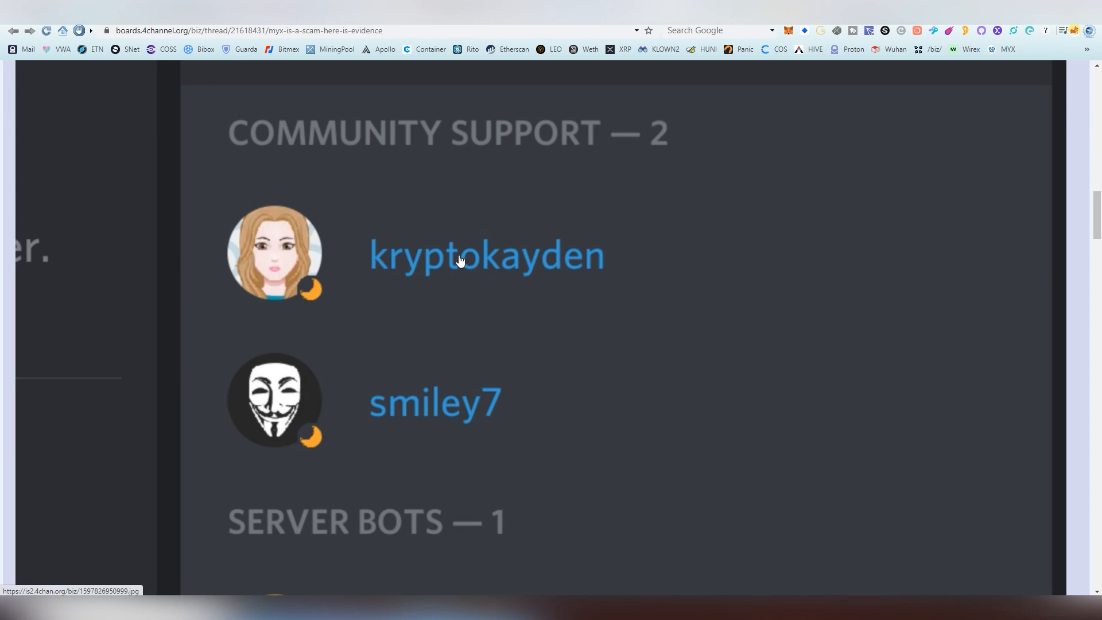
{"action": "mouse_move", "coordinate": [453, 262]}
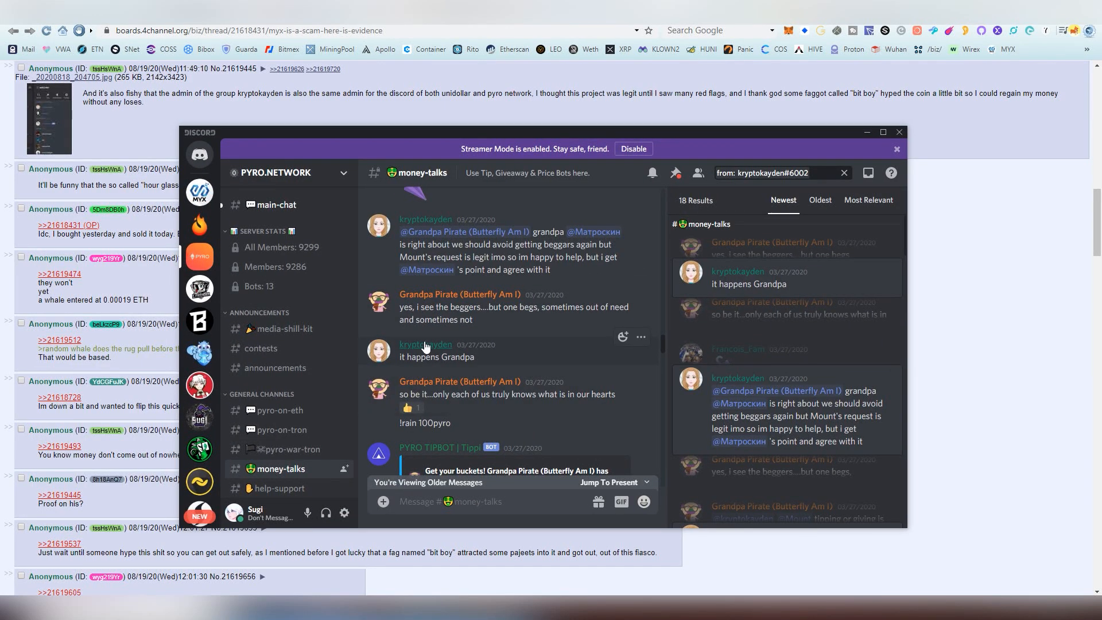
{"action": "left_click", "coordinate": [423, 344]}
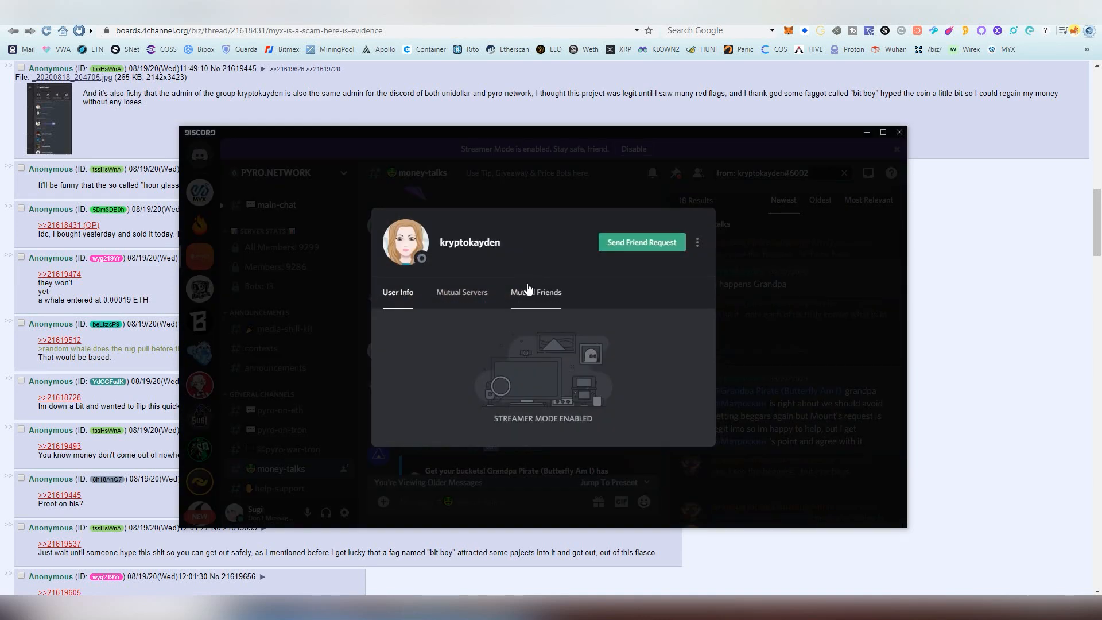
{"action": "left_click", "coordinate": [461, 291]}
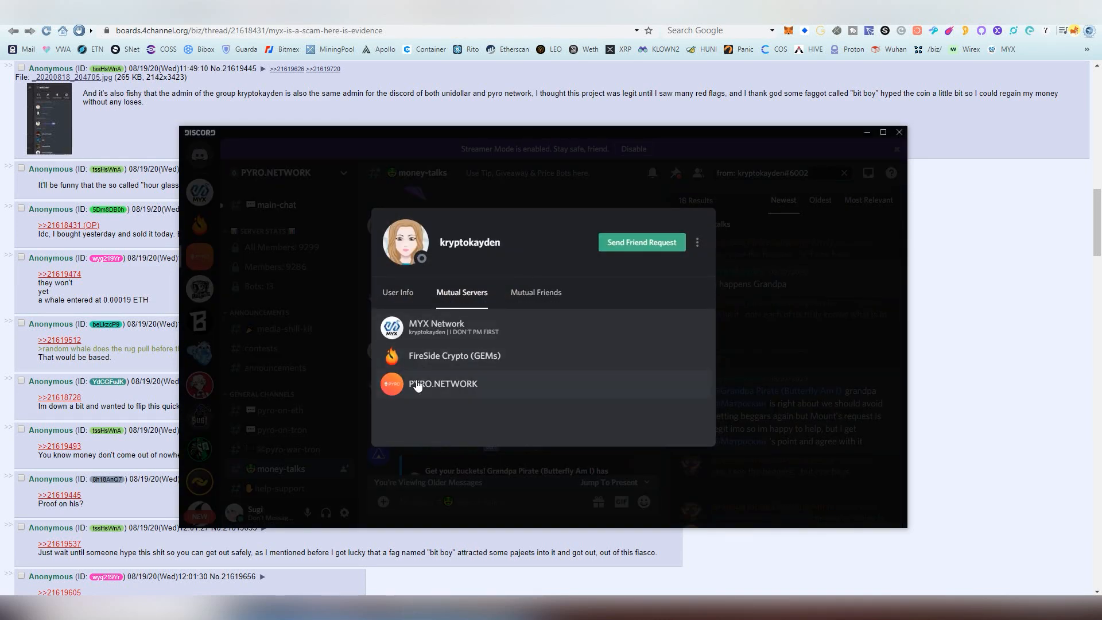
{"action": "mouse_move", "coordinate": [496, 232]}
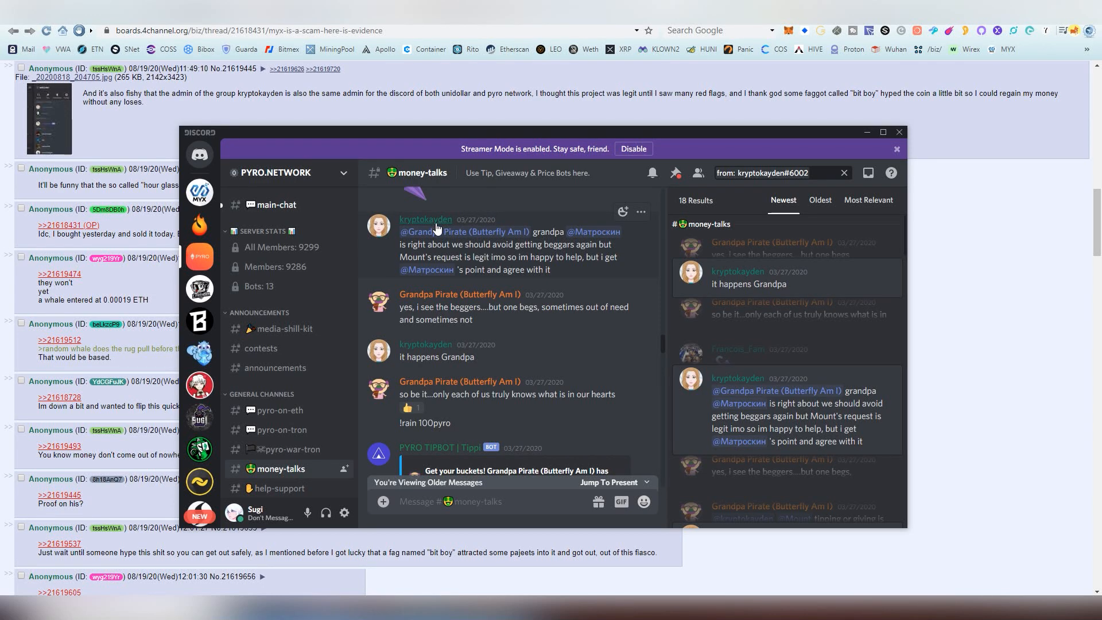
{"action": "left_click", "coordinate": [425, 219]}
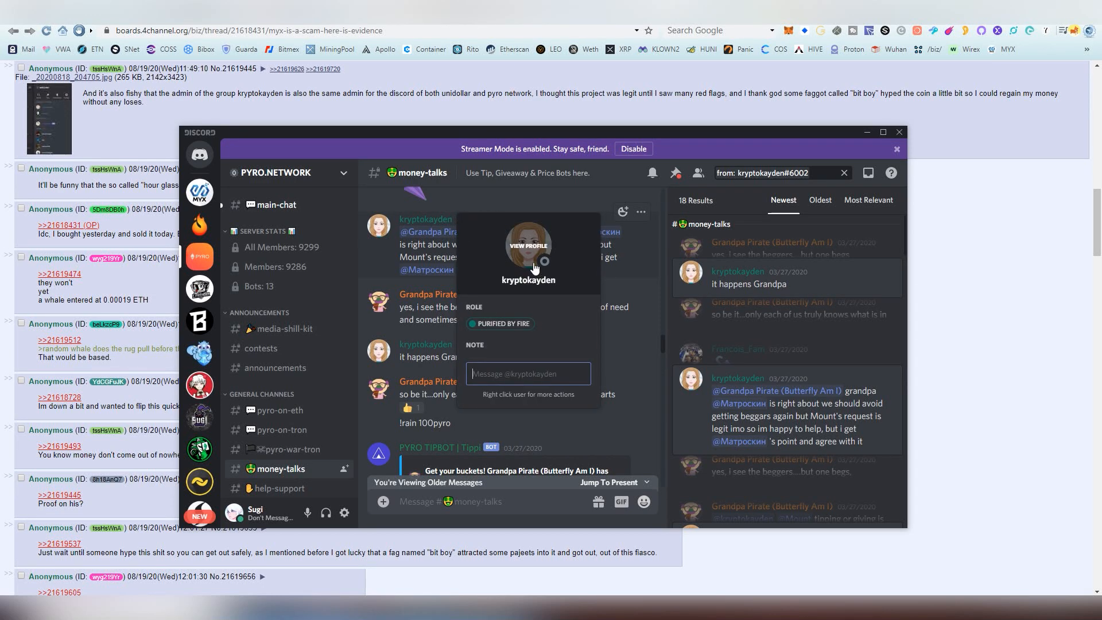
{"action": "left_click", "coordinate": [527, 245]}
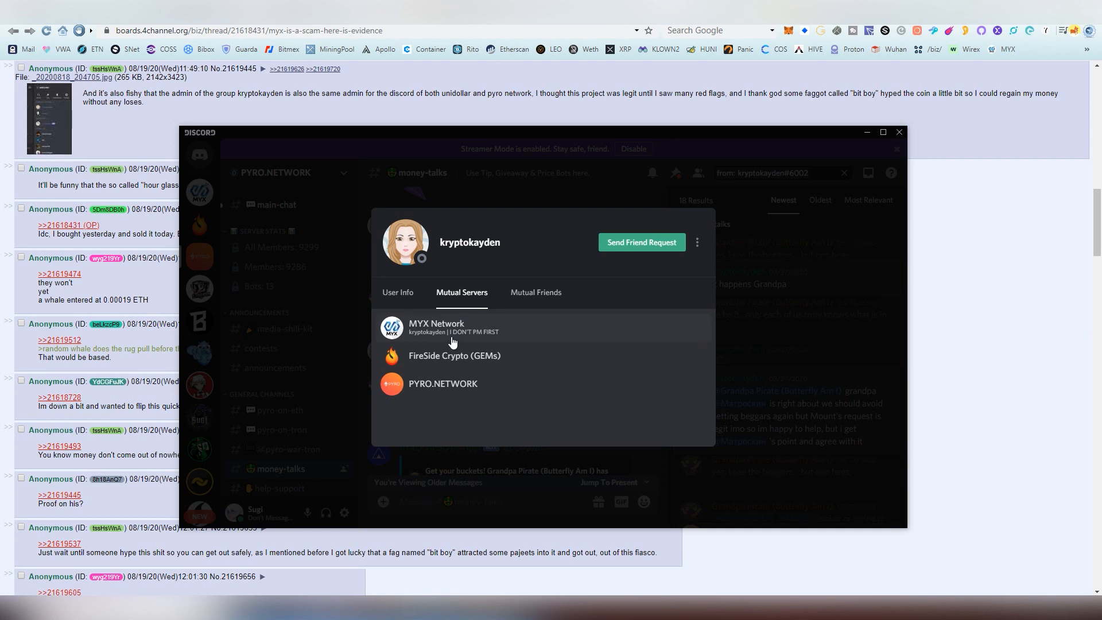
{"action": "mouse_move", "coordinate": [457, 344]}
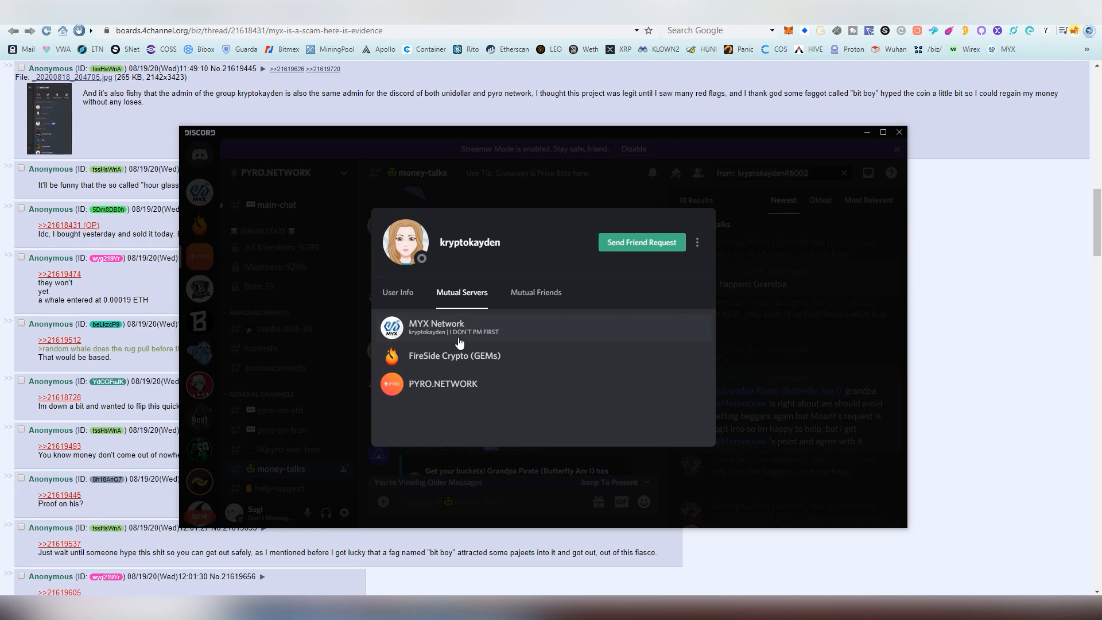
{"action": "mouse_move", "coordinate": [467, 344]}
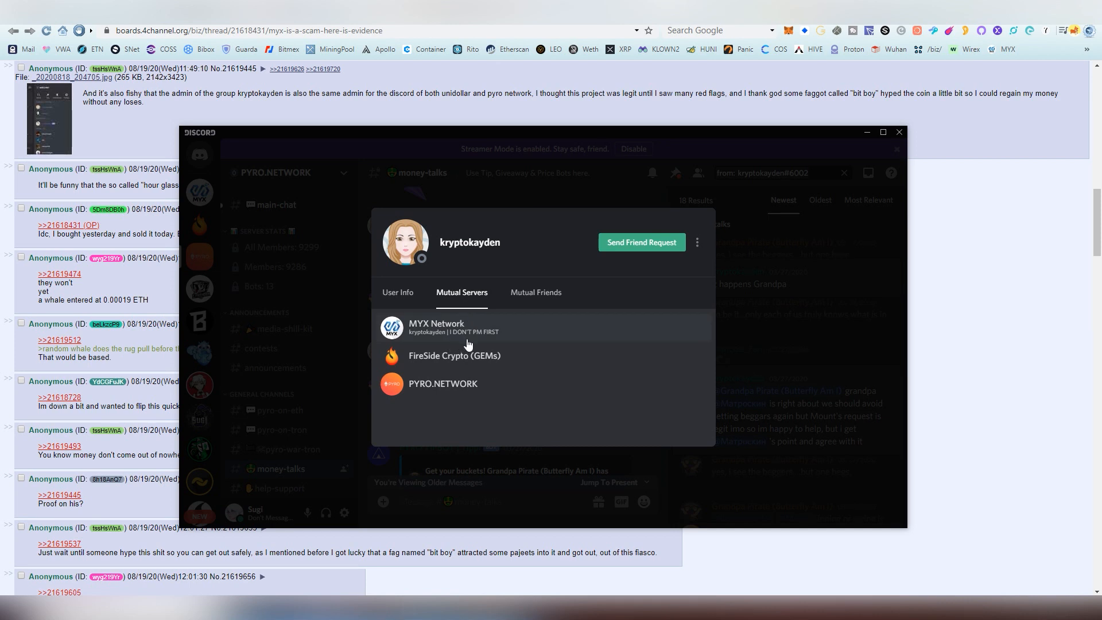
{"action": "mouse_move", "coordinate": [426, 361]}
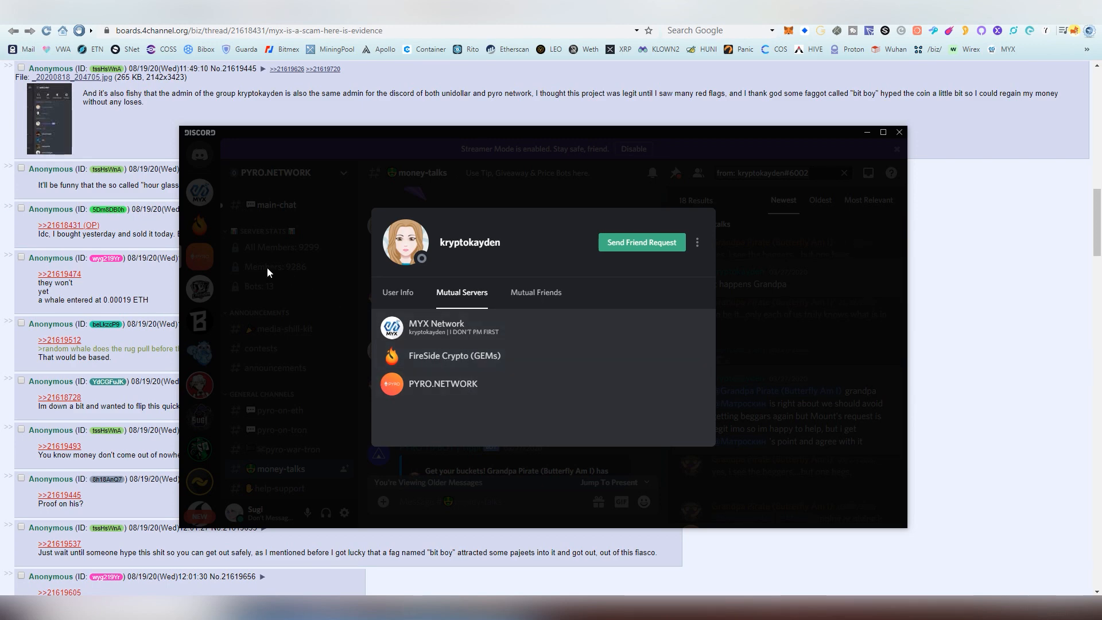
{"action": "left_click", "coordinate": [199, 225]}
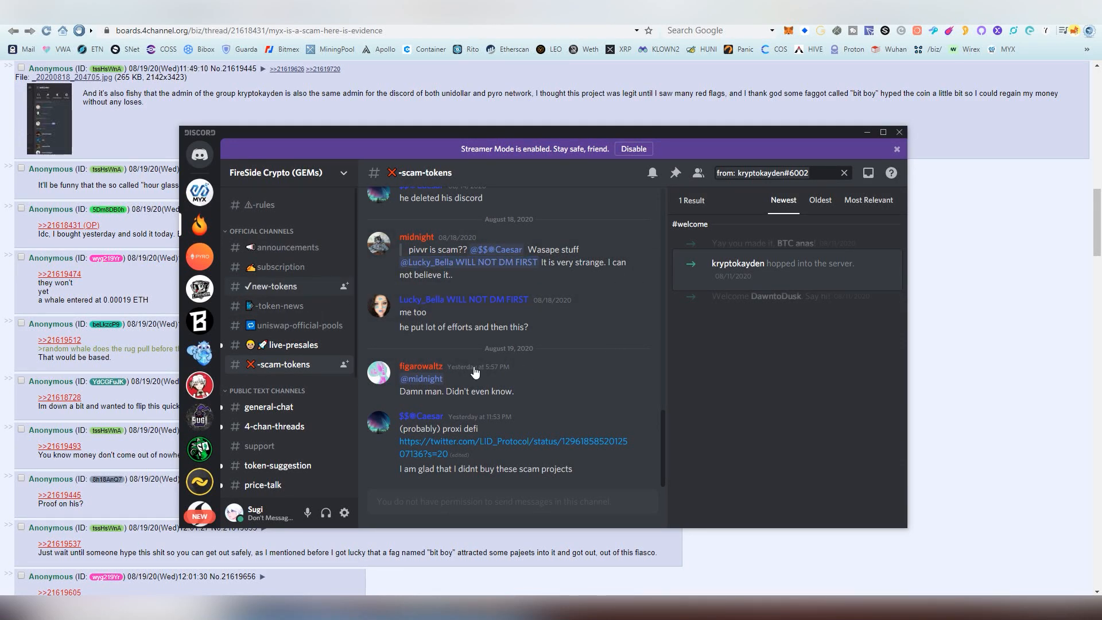
Scroll FireSide Crypto's #new-tokens channel to the MYX Network presale announcement
{"action": "left_click", "coordinate": [272, 286]}
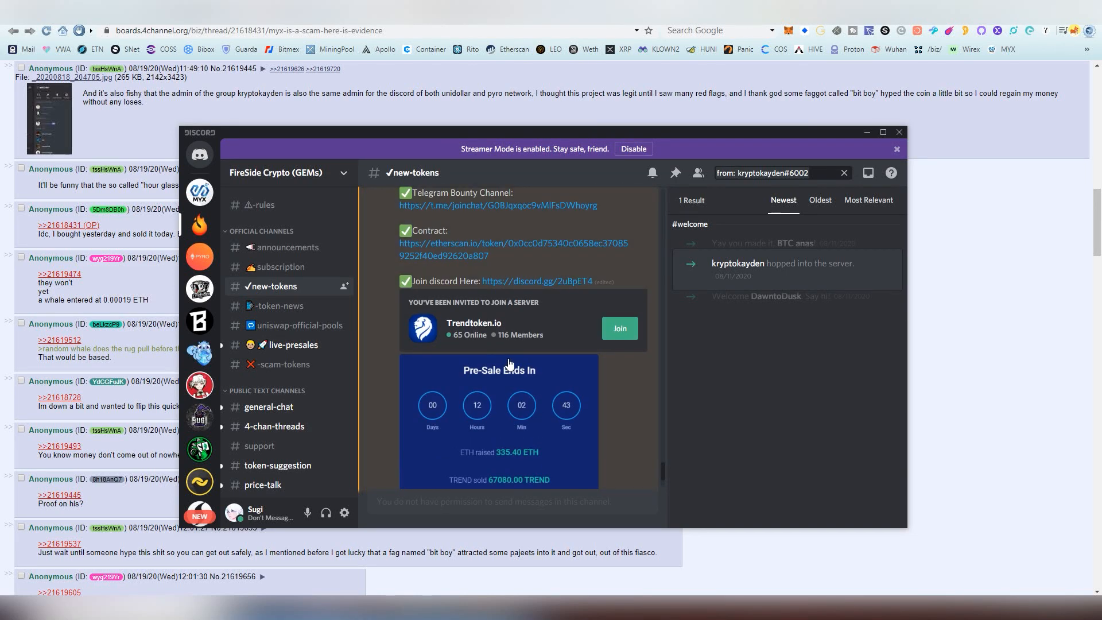
{"action": "scroll", "scroll_direction": "down", "scroll_amount": 3}
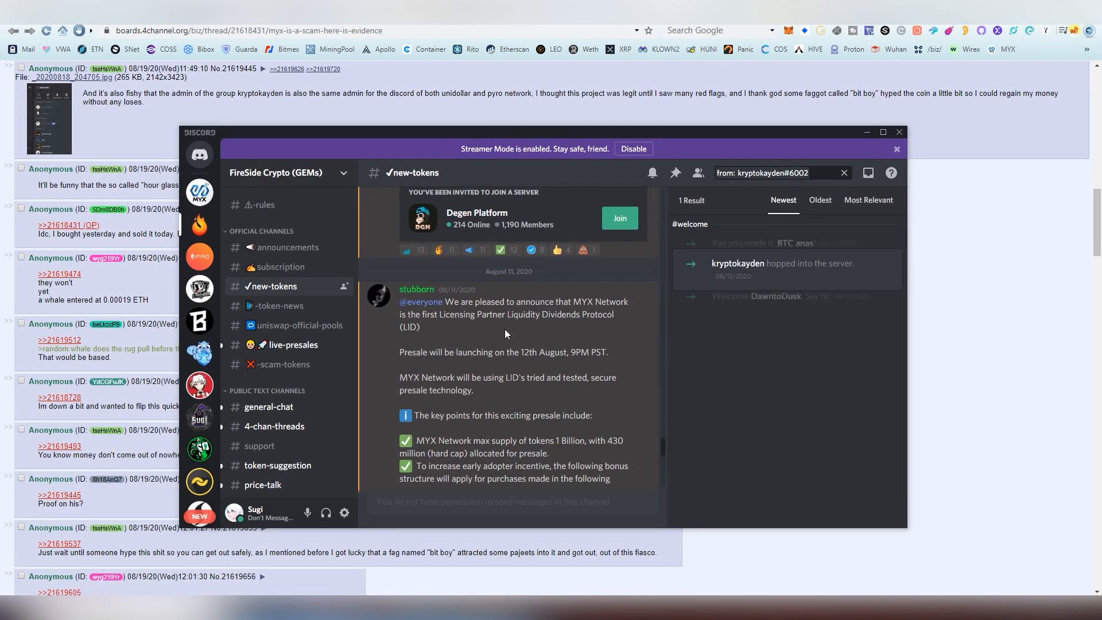
{"action": "mouse_move", "coordinate": [411, 135]}
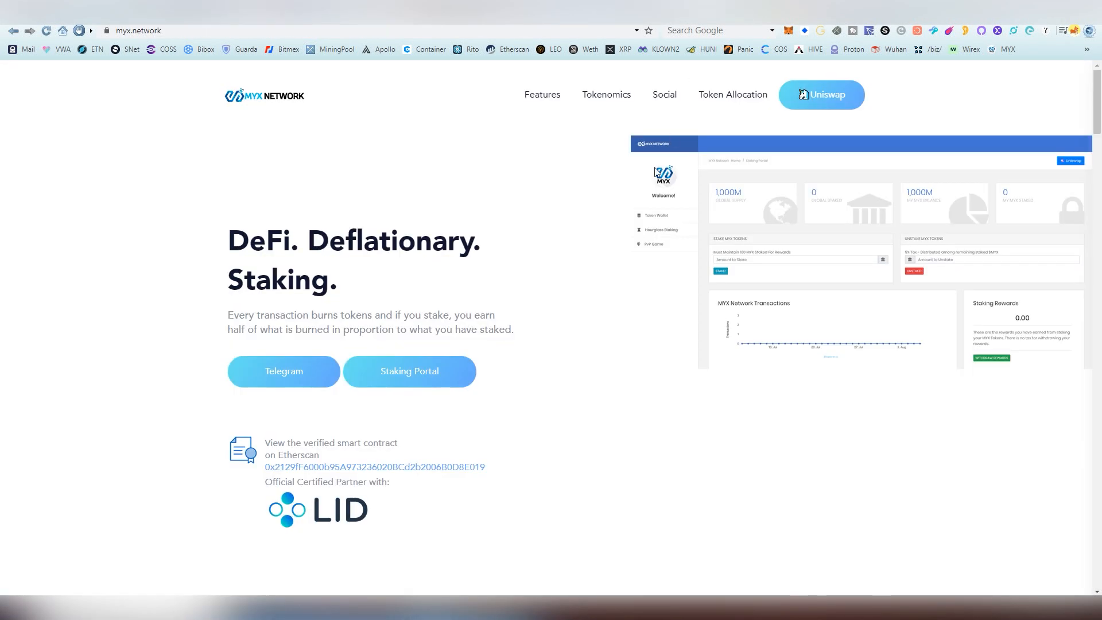
{"action": "mouse_move", "coordinate": [436, 272]}
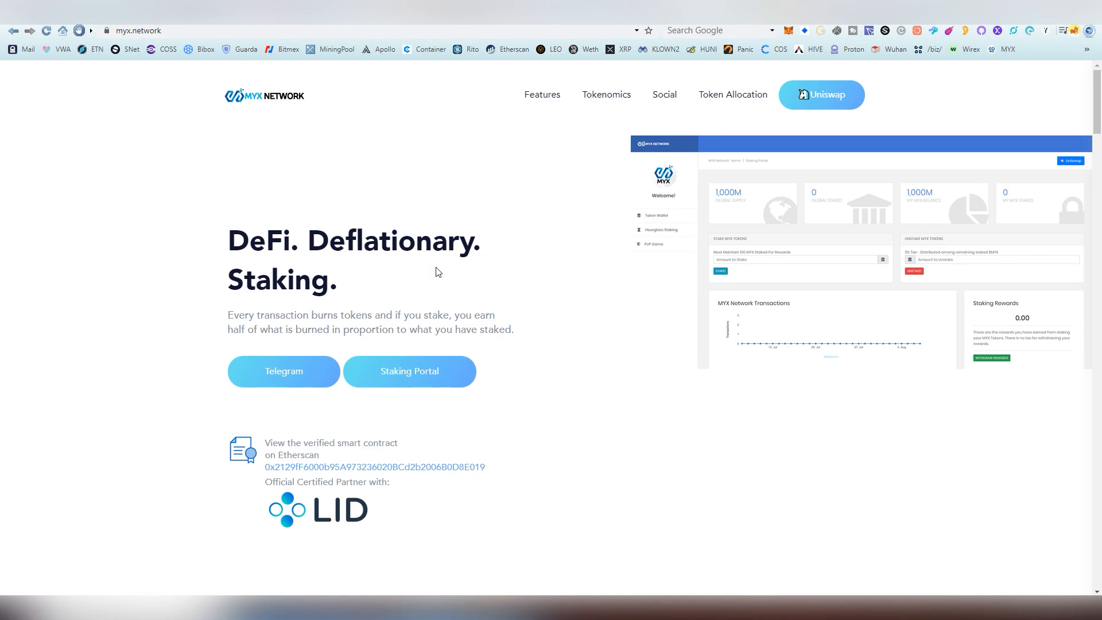
Scroll the lid.sh page back up past the FAQ to its six-milestone Roadmap
{"action": "scroll", "scroll_direction": "down", "scroll_amount": 3}
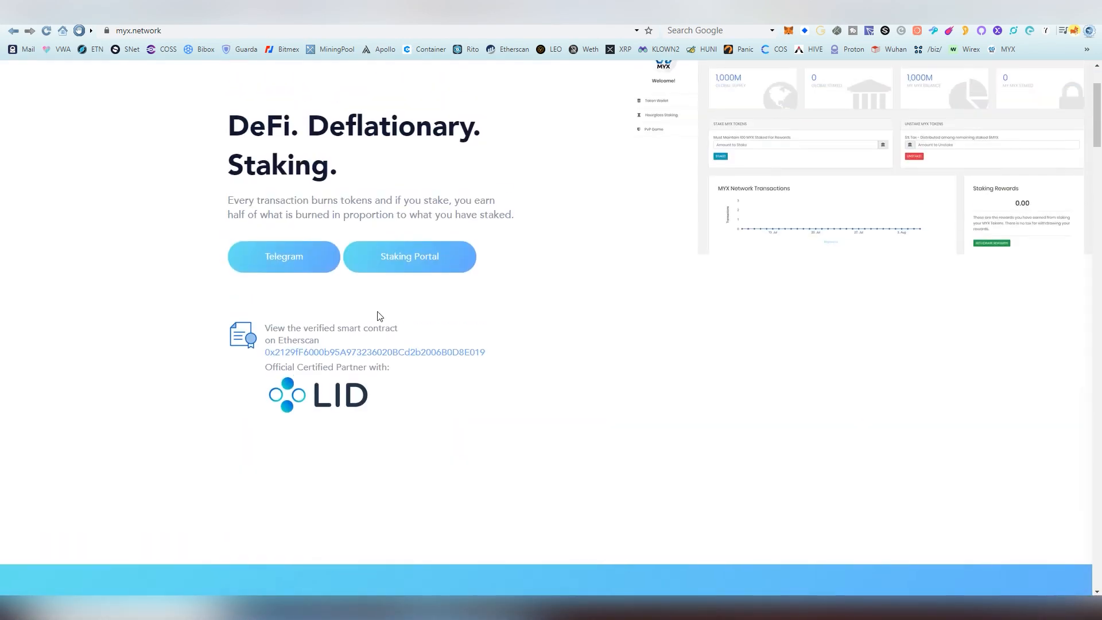
{"action": "mouse_move", "coordinate": [358, 412]}
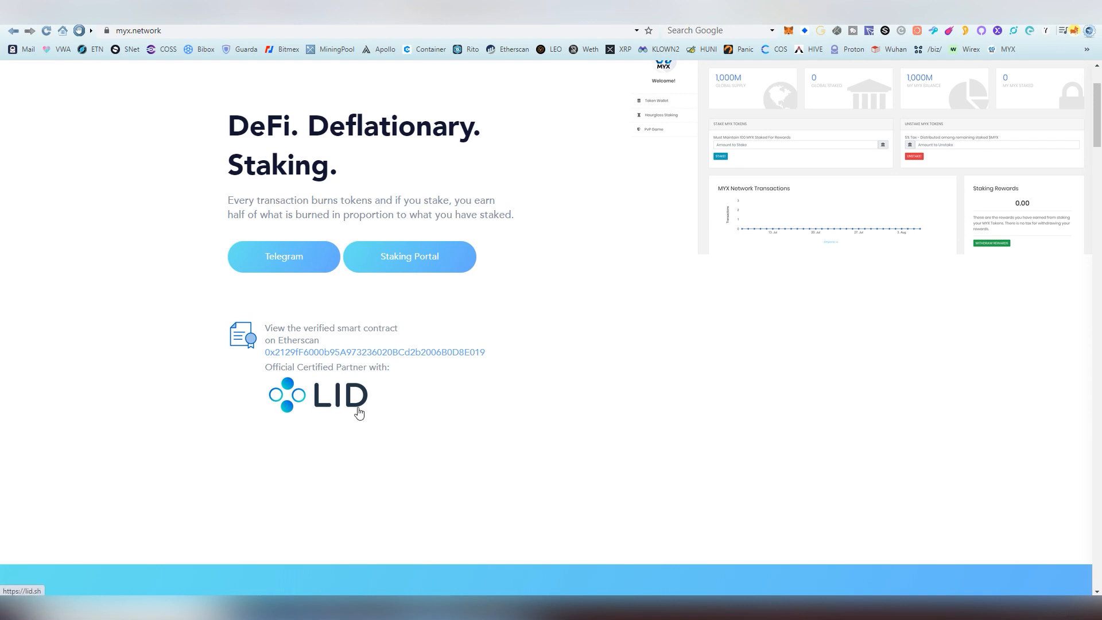
{"action": "scroll", "scroll_direction": "down", "scroll_amount": 3}
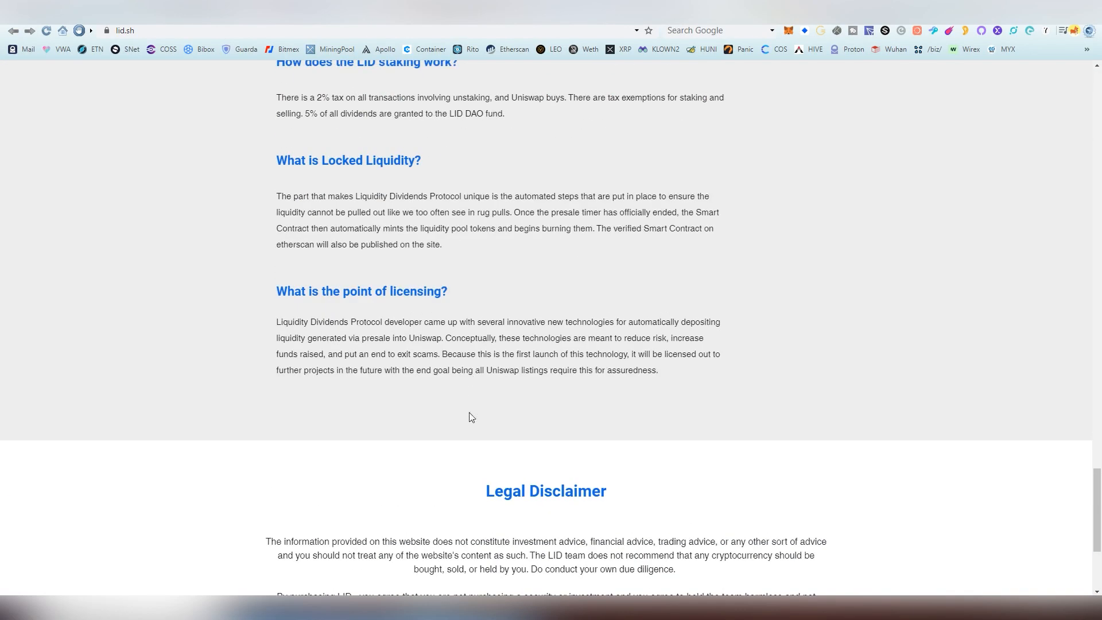
{"action": "scroll", "scroll_direction": "up", "scroll_amount": 3}
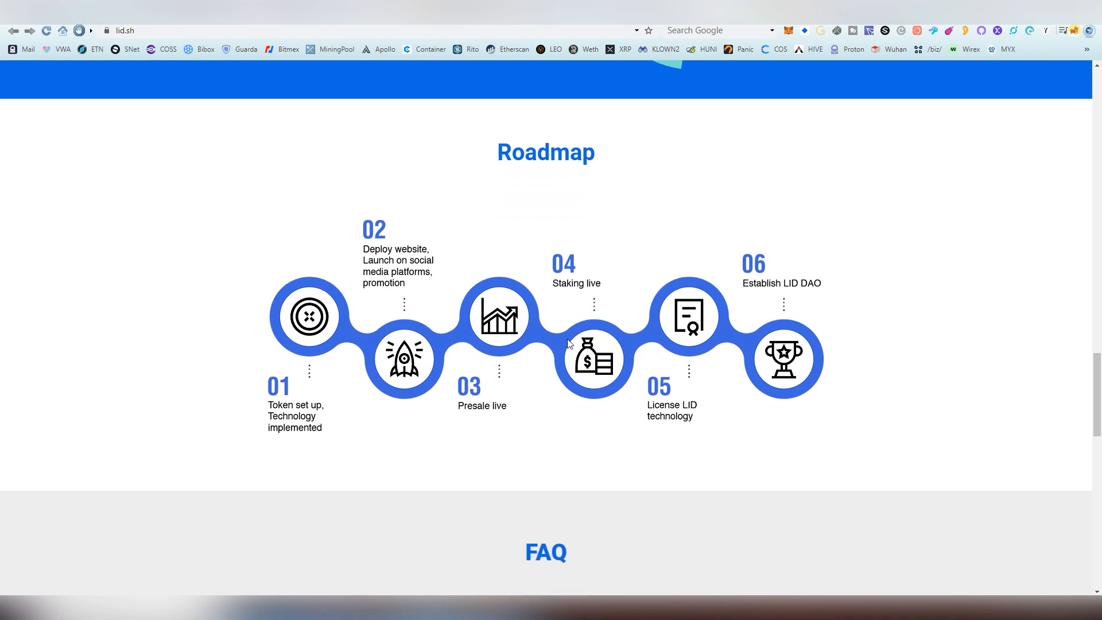
{"action": "mouse_move", "coordinate": [295, 401]}
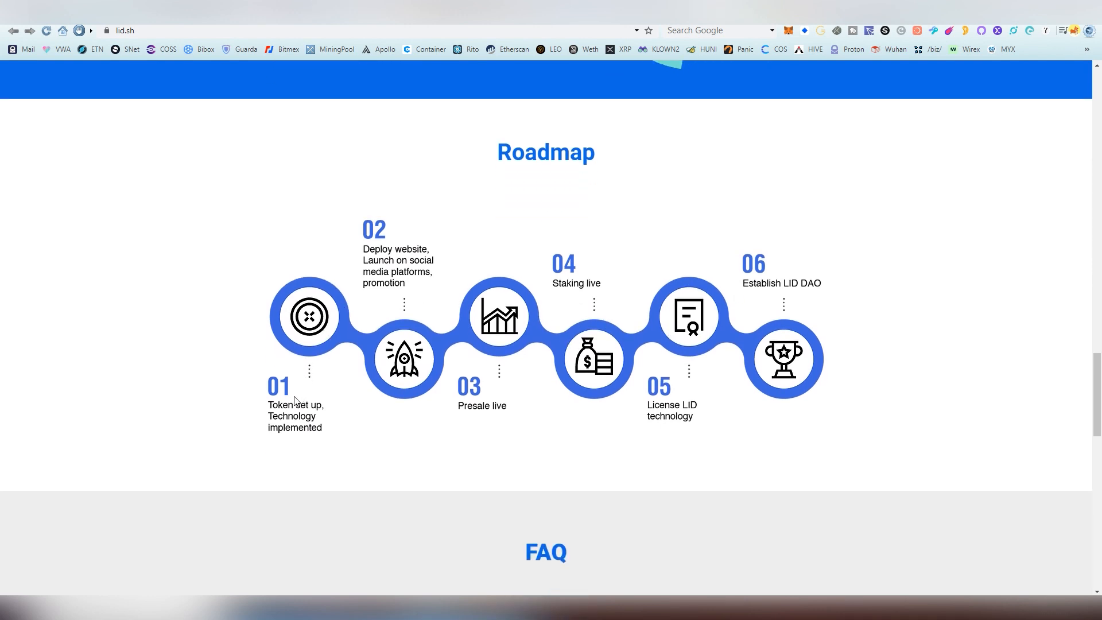
{"action": "mouse_move", "coordinate": [332, 426]}
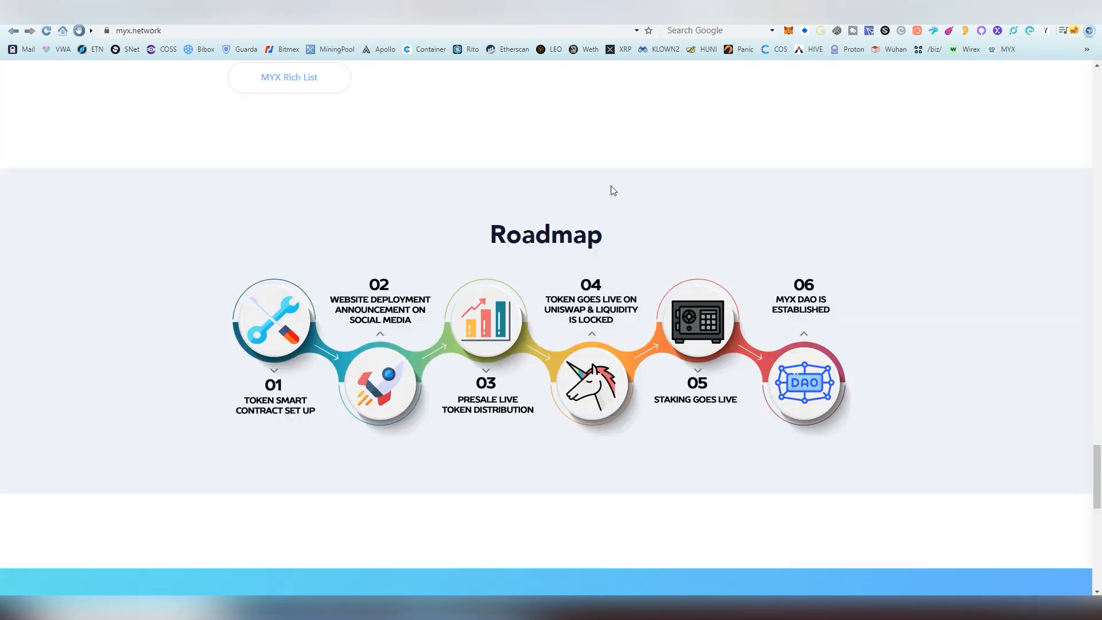
{"action": "mouse_move", "coordinate": [384, 317]}
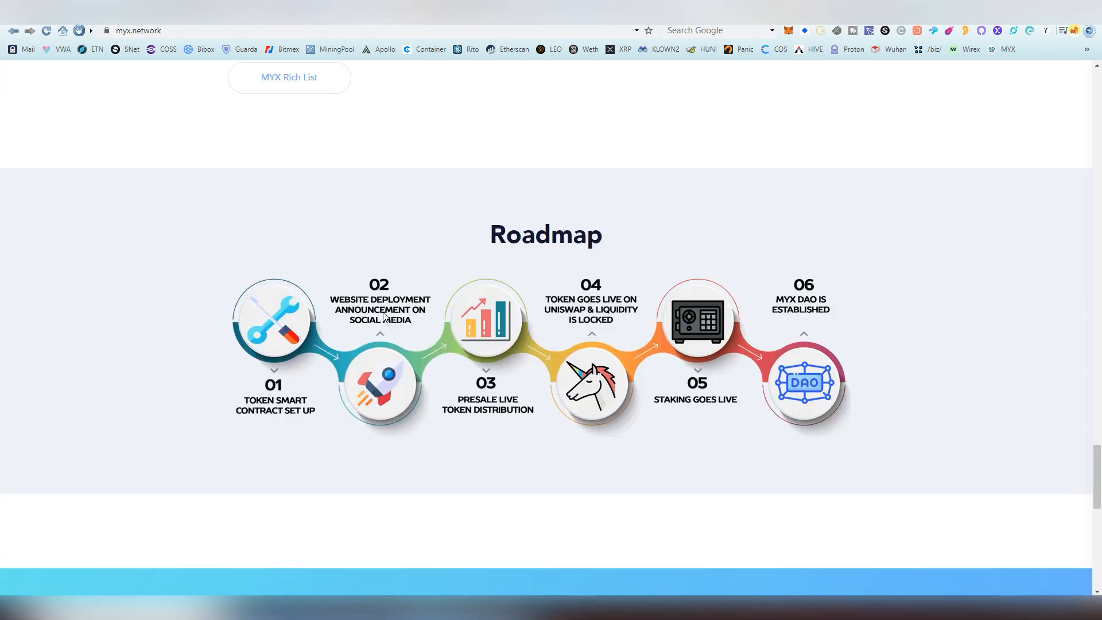
{"action": "mouse_move", "coordinate": [570, 316]}
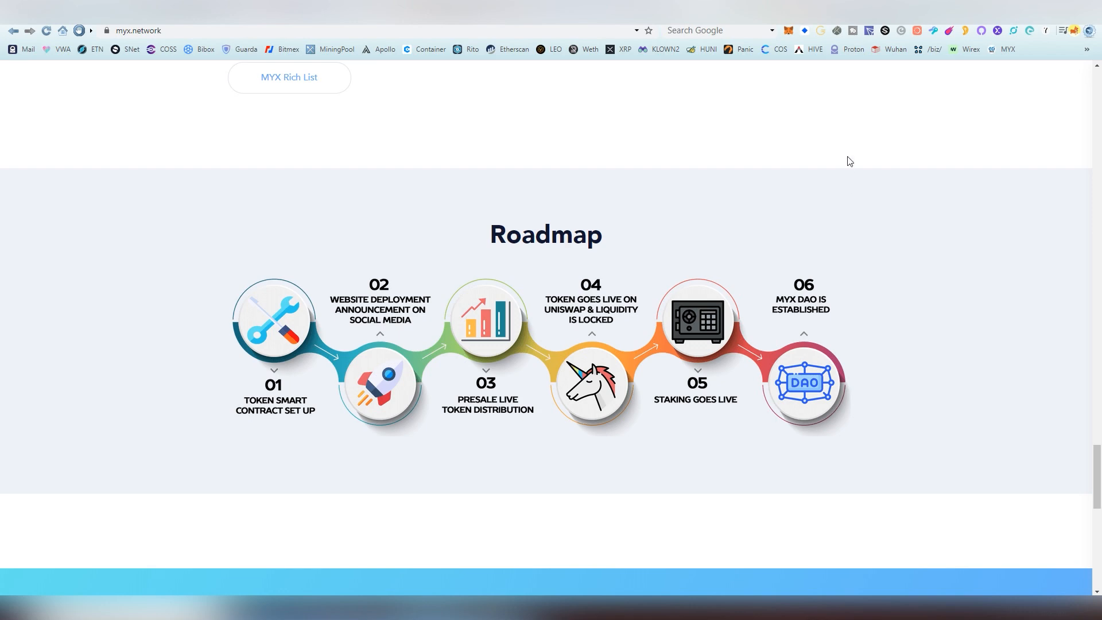
Scroll myx.network from its roadmap back to the Etherscan contract and LID badge
{"action": "scroll", "scroll_direction": "down", "scroll_amount": 3}
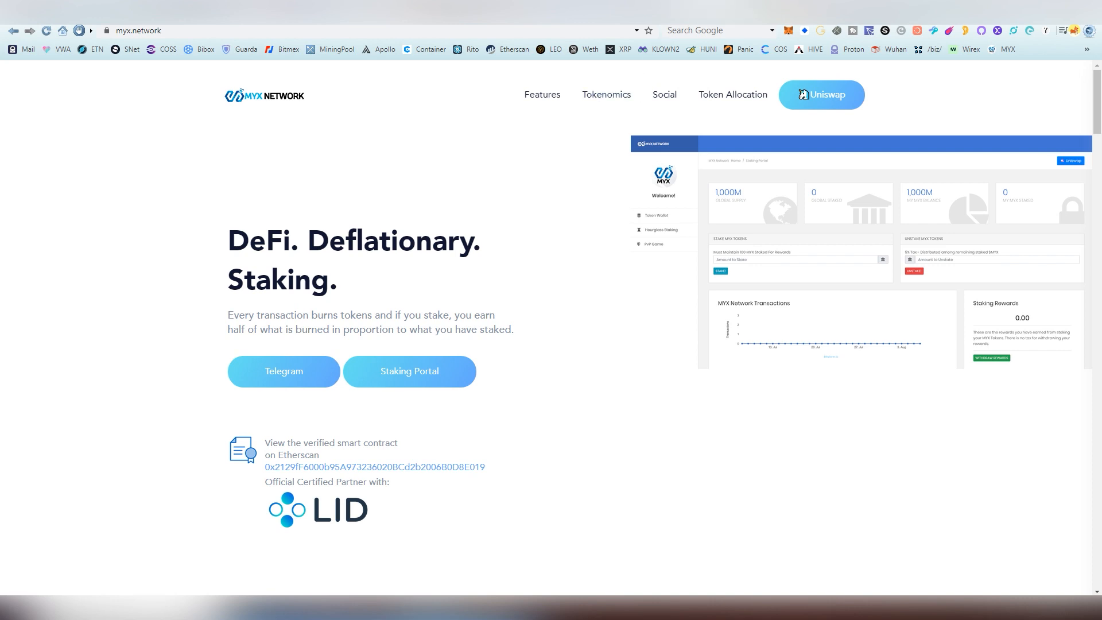
Switch to the pyro.network tab and scroll its social network home page
{"action": "left_click", "coordinate": [138, 31]}
{"action": "type", "text": "pyro"}
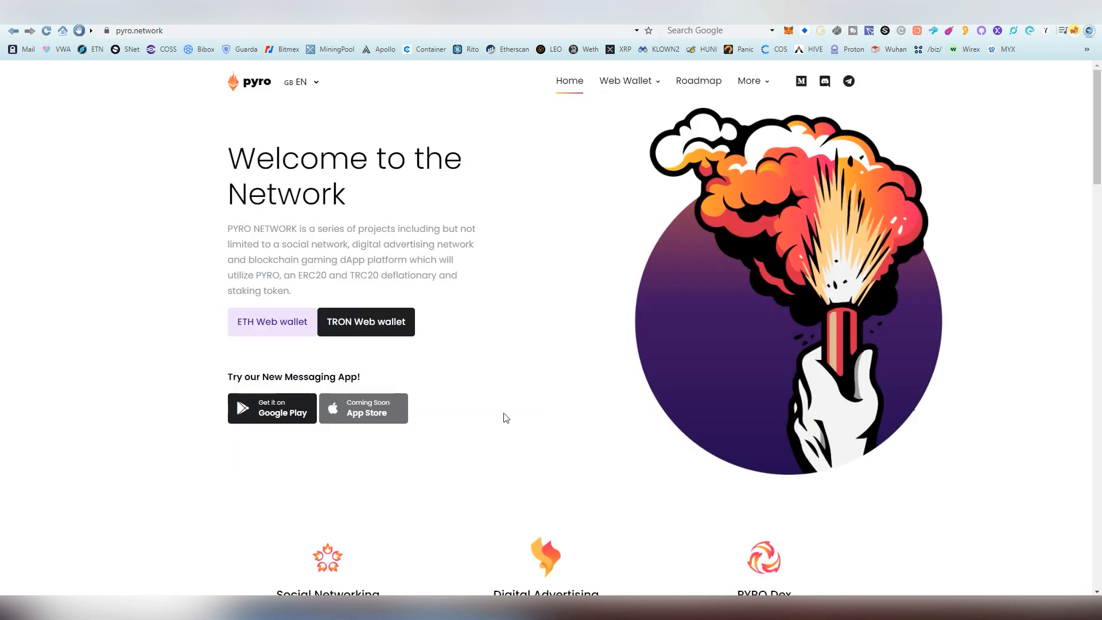
{"action": "scroll", "scroll_direction": "down", "scroll_amount": 3}
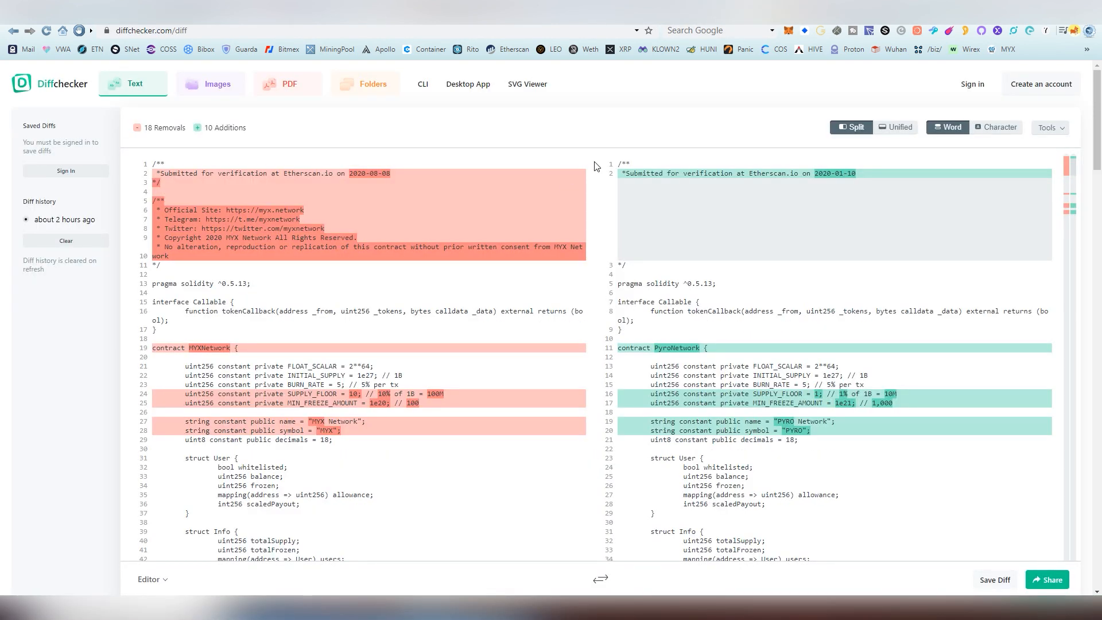
{"action": "mouse_move", "coordinate": [761, 188]}
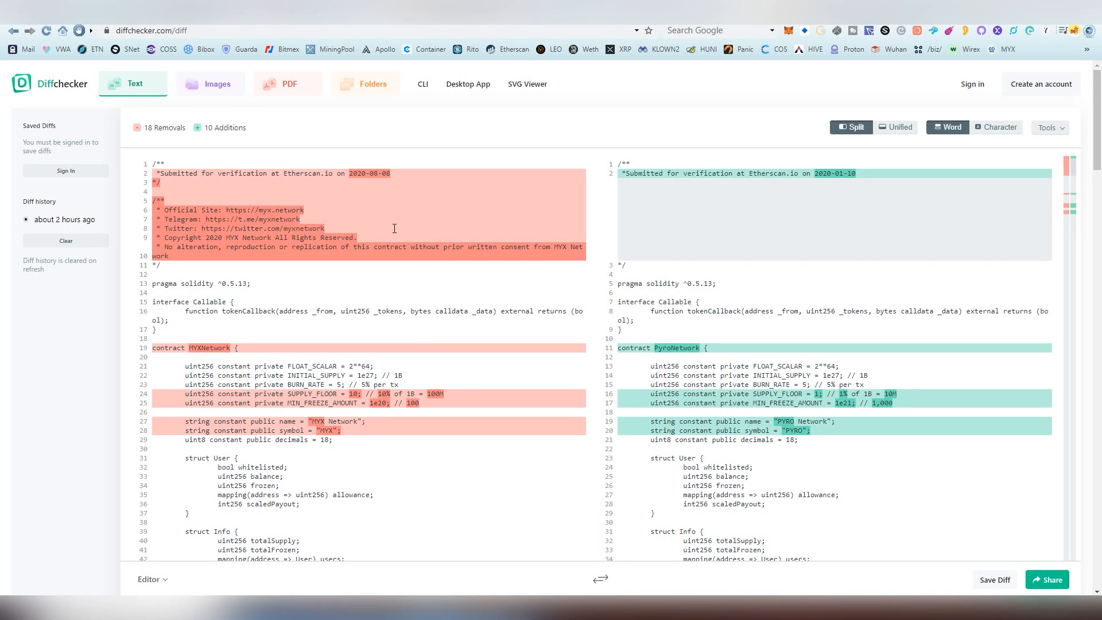
Scroll the MYX vs PYRO contract diff to the end, then back up
{"action": "scroll", "scroll_direction": "down", "scroll_amount": 3}
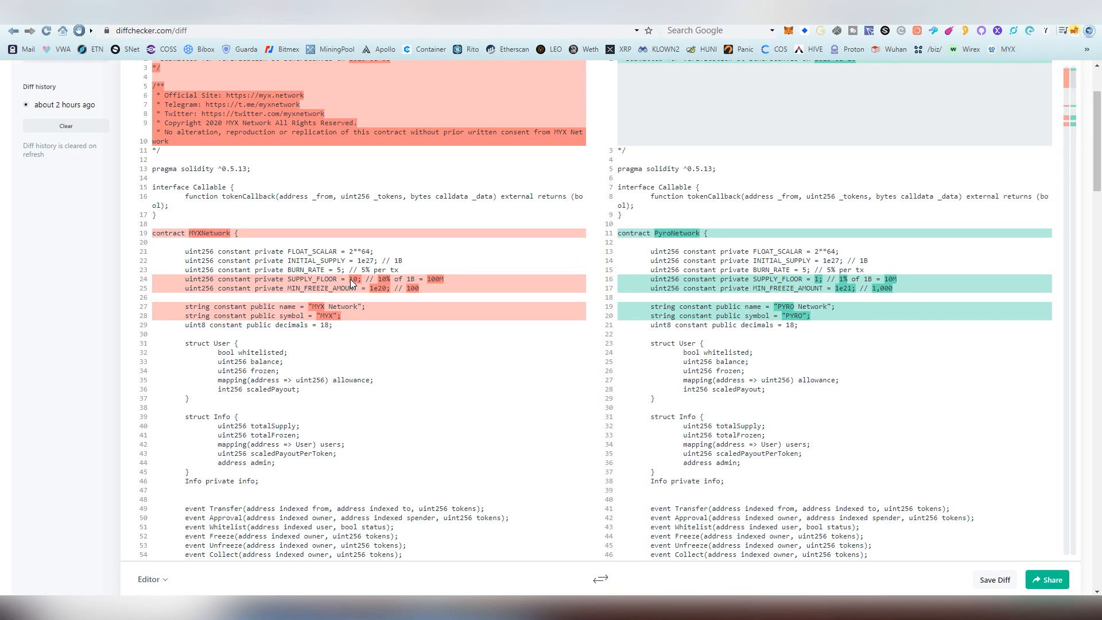
{"action": "mouse_move", "coordinate": [464, 281]}
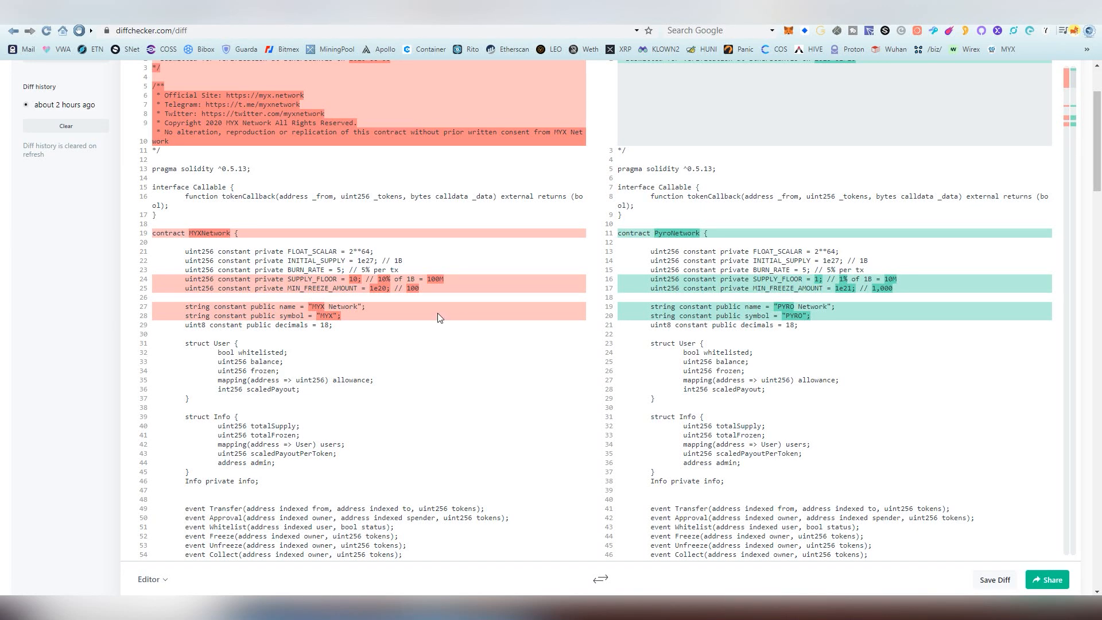
{"action": "mouse_move", "coordinate": [459, 301]}
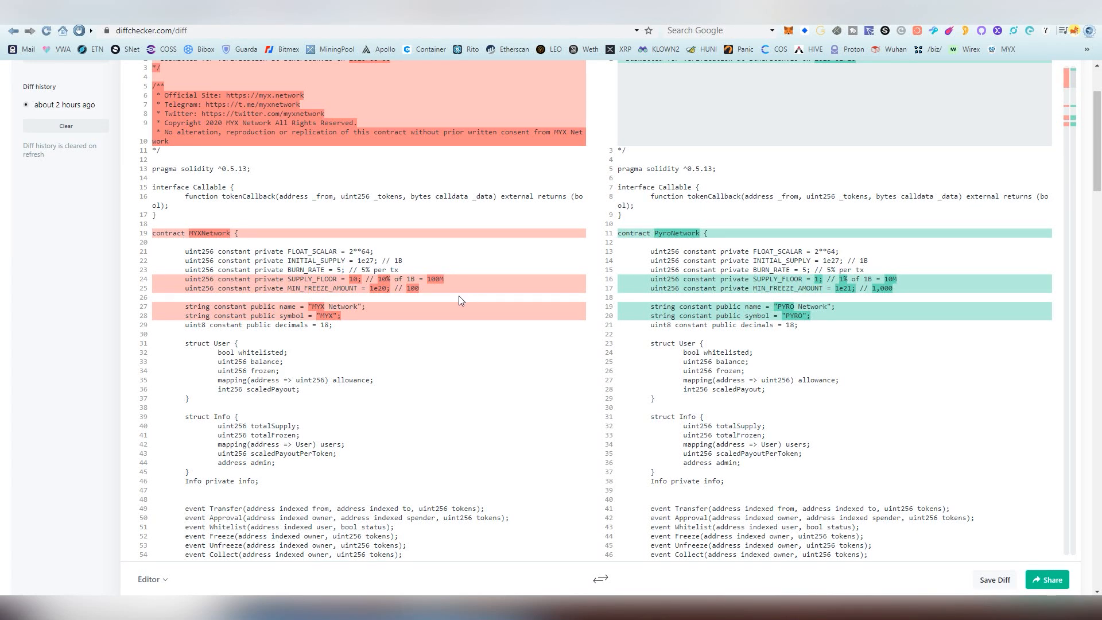
{"action": "scroll", "scroll_direction": "down", "scroll_amount": 3}
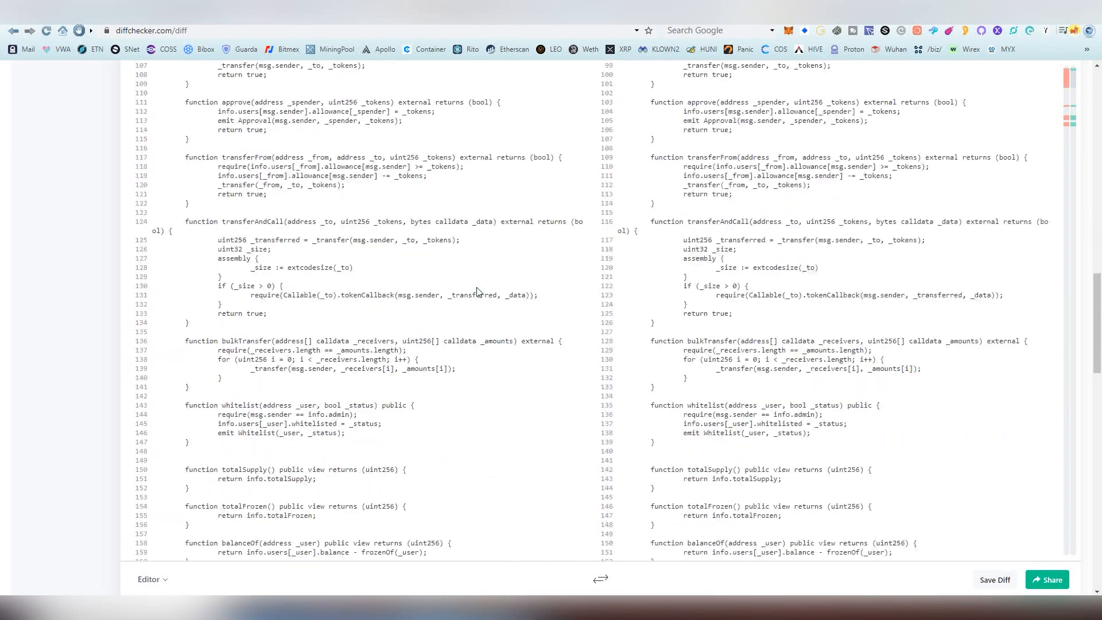
{"action": "scroll", "scroll_direction": "down", "scroll_amount": 3}
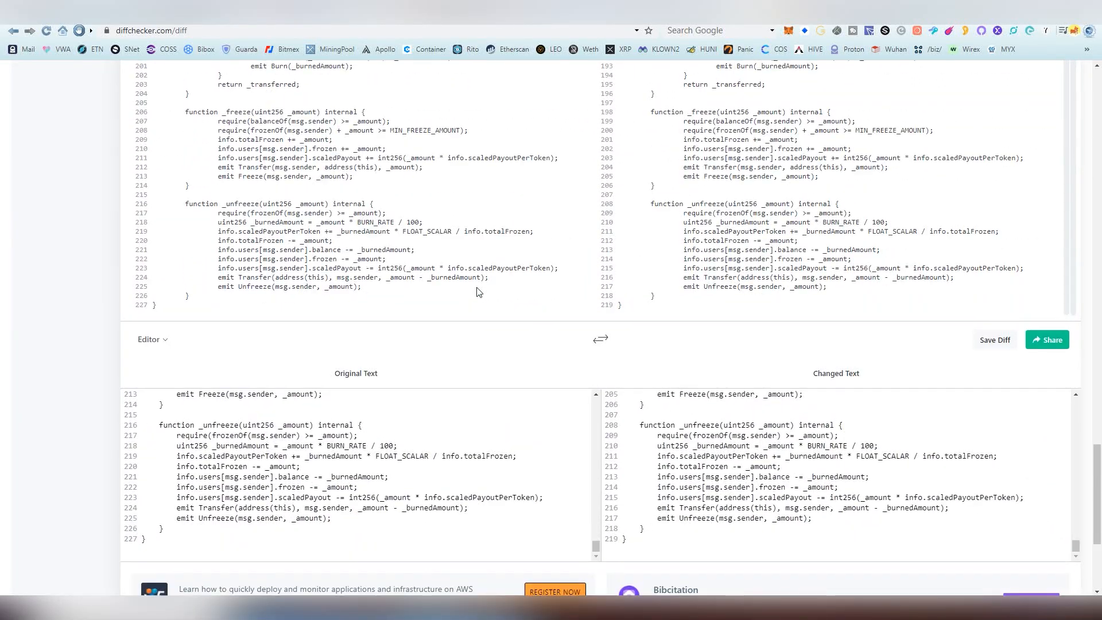
{"action": "scroll", "scroll_direction": "up", "scroll_amount": 3}
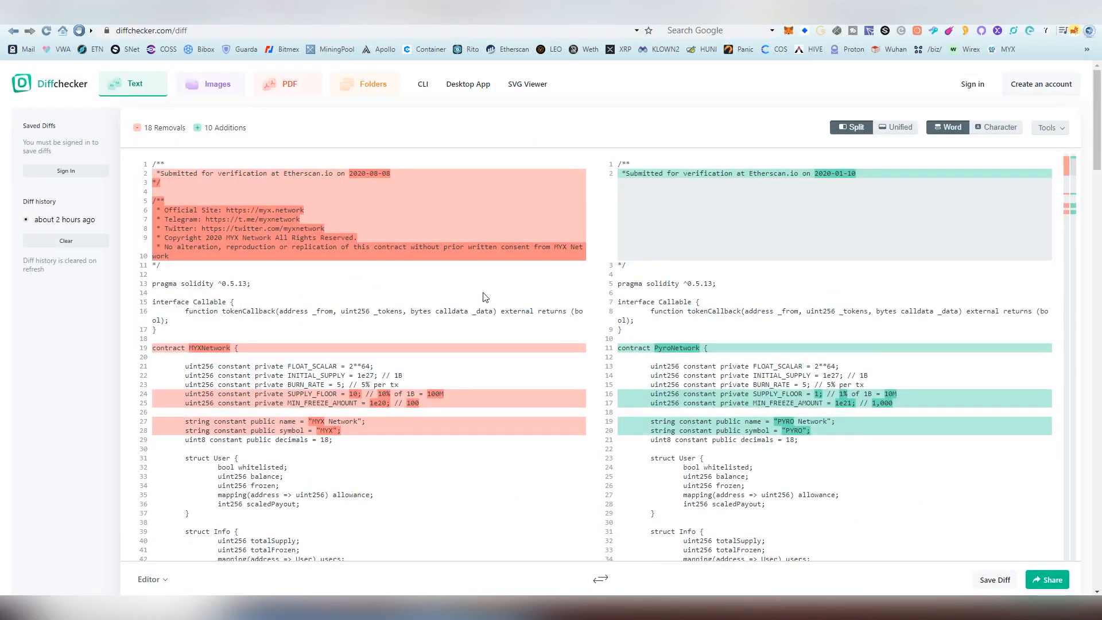
{"action": "mouse_move", "coordinate": [490, 294]}
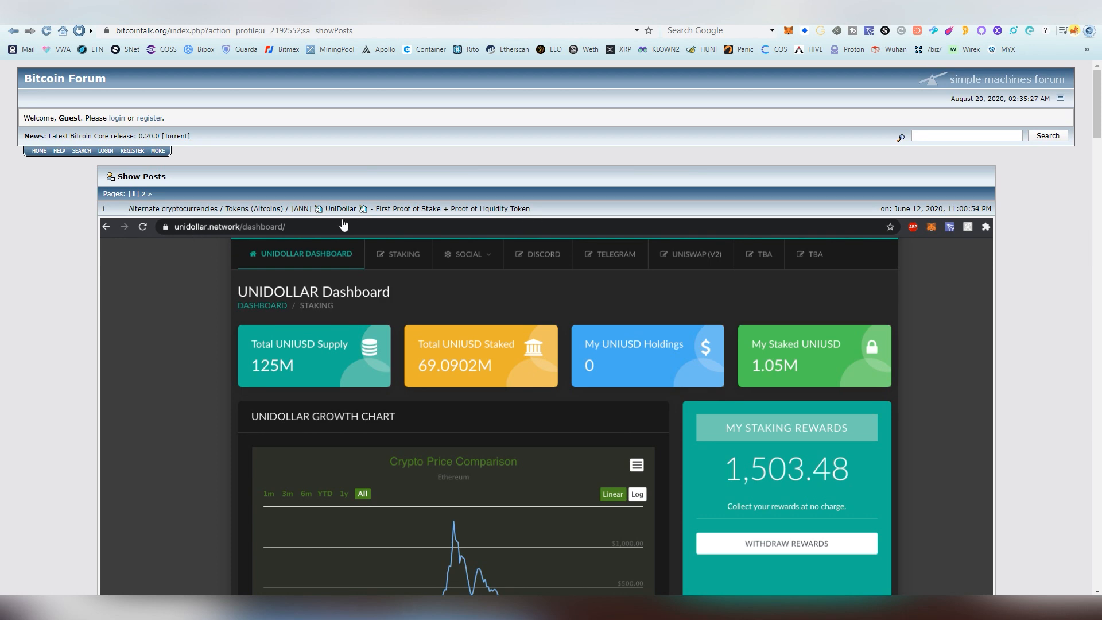
{"action": "mouse_move", "coordinate": [195, 250]}
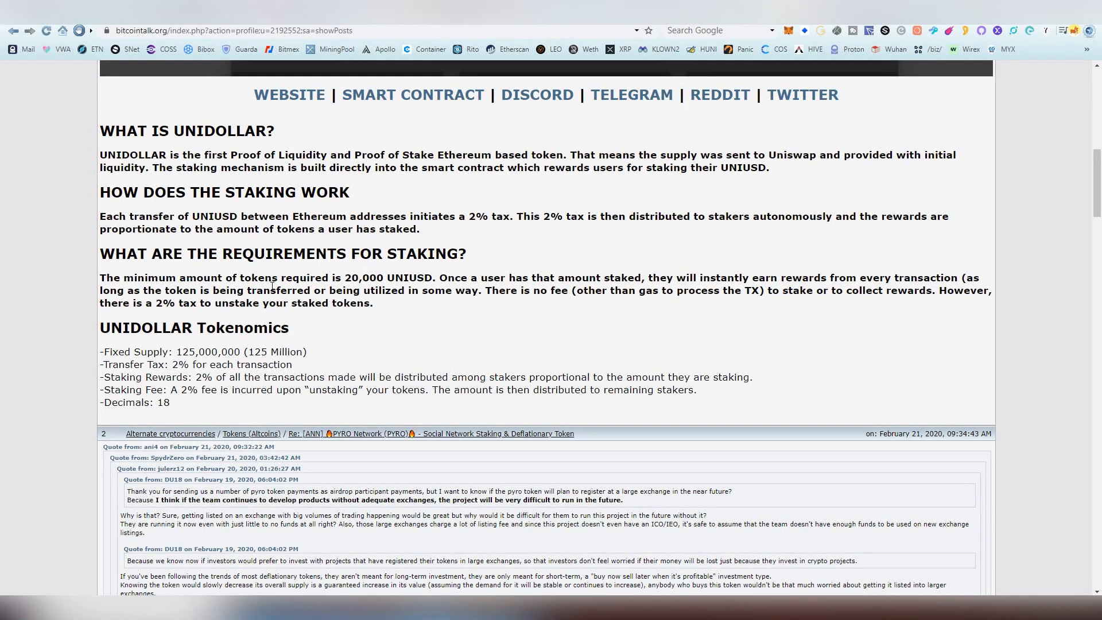
Scroll the UniDollar [ANN] post to its staking dashboard and 2% transfer tax tokenomics
{"action": "scroll", "scroll_direction": "down", "scroll_amount": 3}
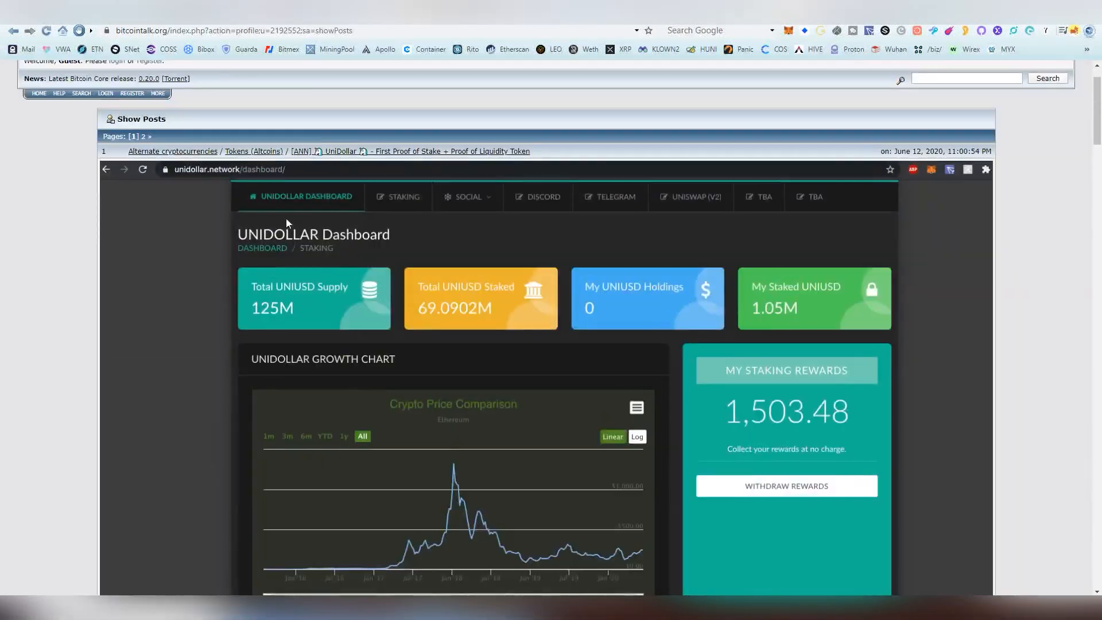
{"action": "mouse_move", "coordinate": [698, 97]}
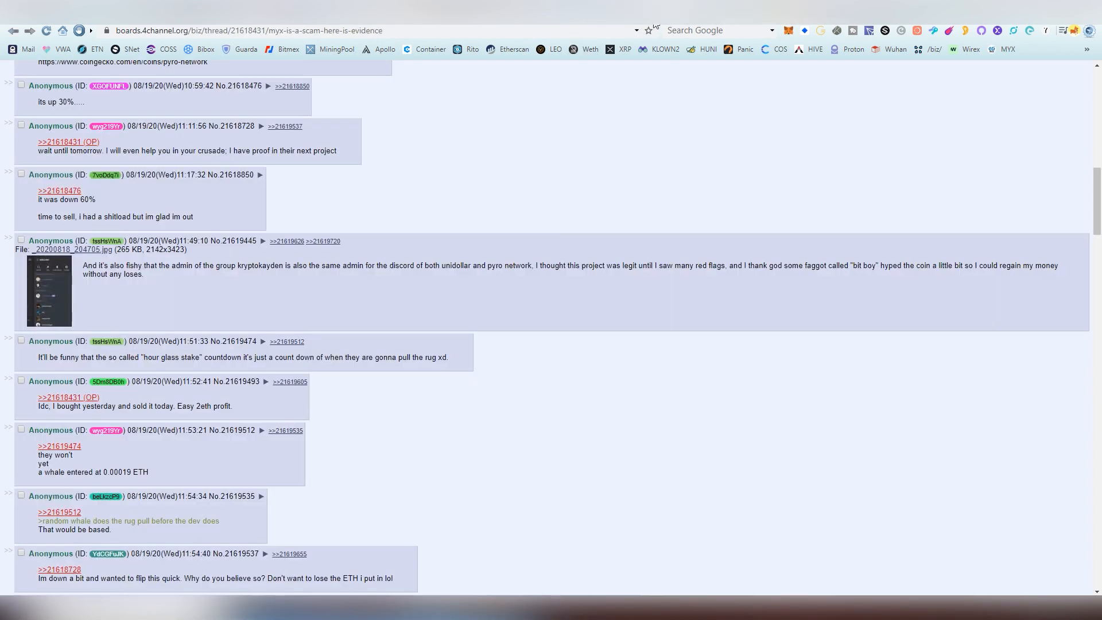
Highlight 'unidollar' in the 4chan post and enlarge its attached Discord screenshot
{"action": "left_click_drag", "start_coordinate": [131, 265], "coordinate": [417, 265]}
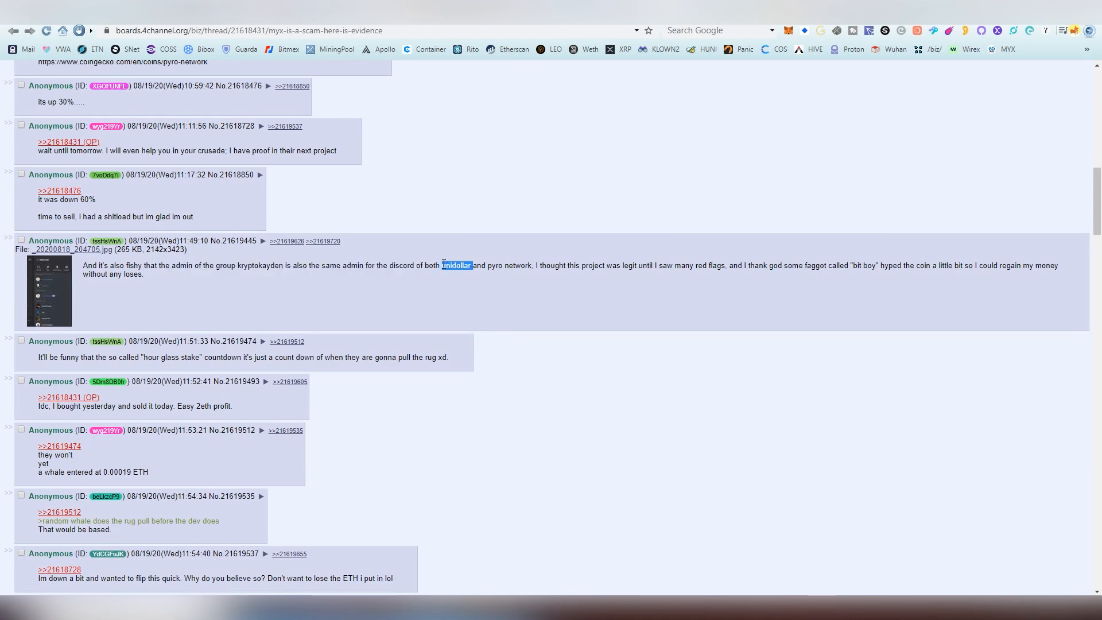
{"action": "left_click", "coordinate": [473, 265]}
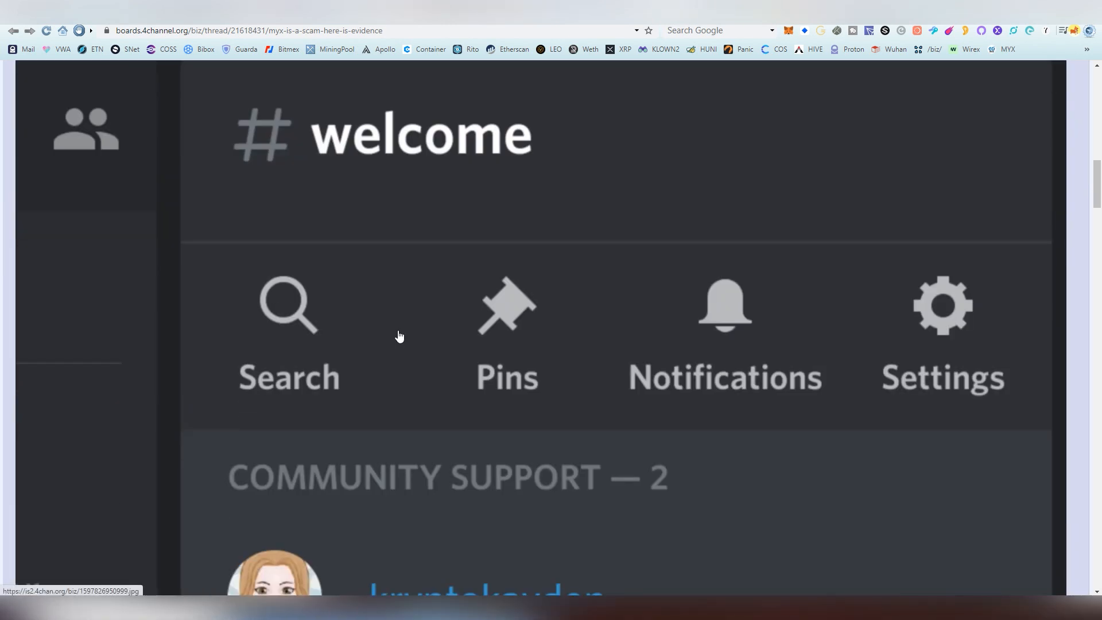
{"action": "scroll", "scroll_direction": "down", "scroll_amount": 3}
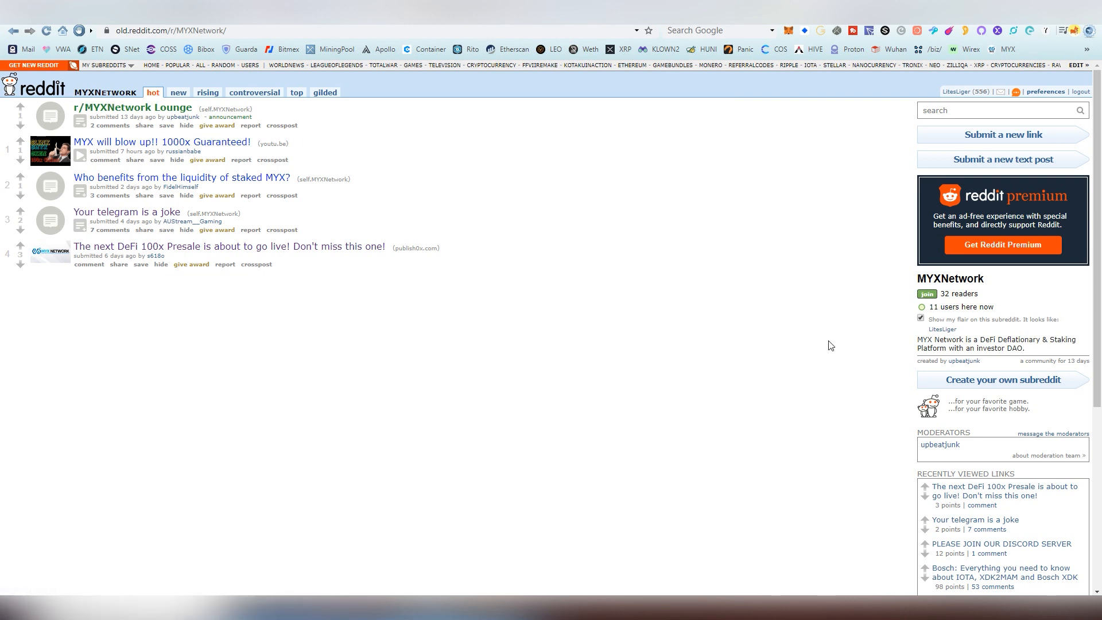
{"action": "mouse_move", "coordinate": [940, 444]}
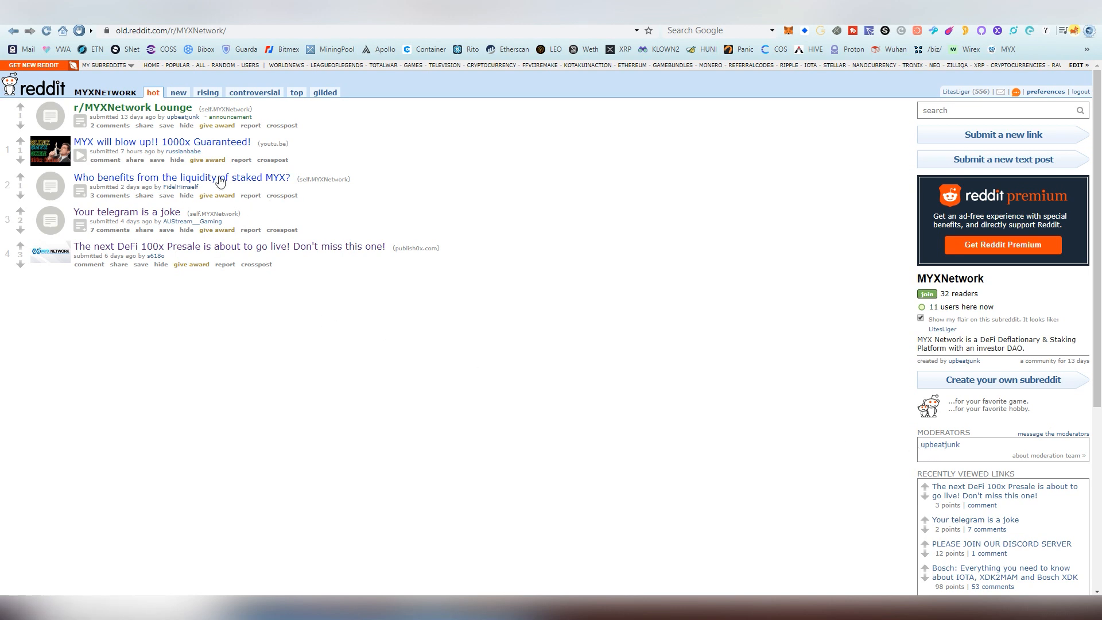
{"action": "mouse_move", "coordinate": [423, 287]}
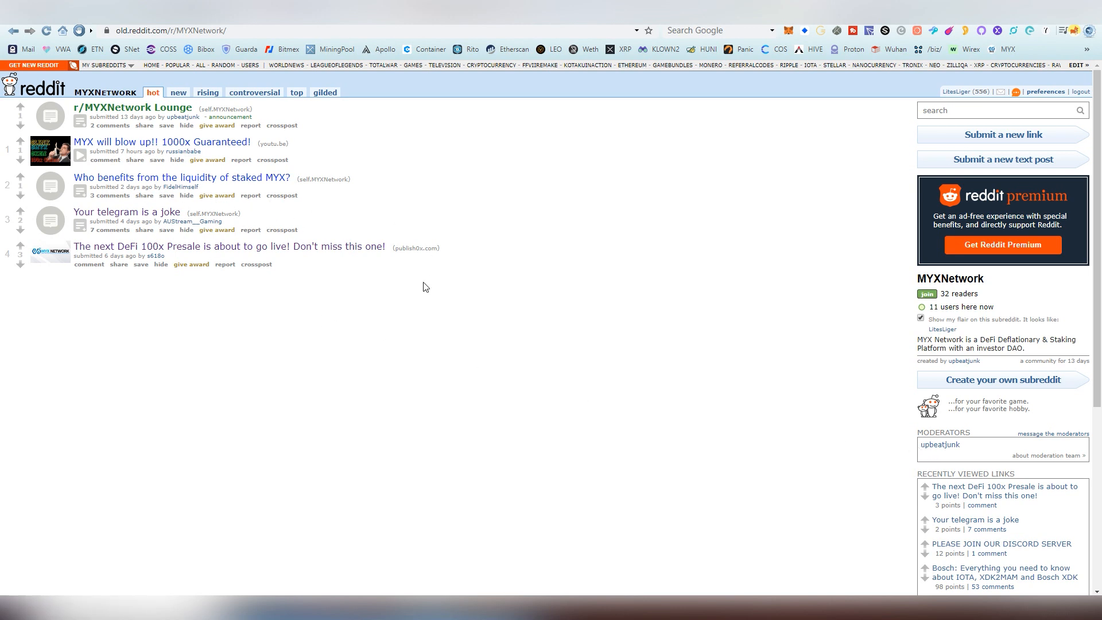
{"action": "left_click", "coordinate": [939, 444]}
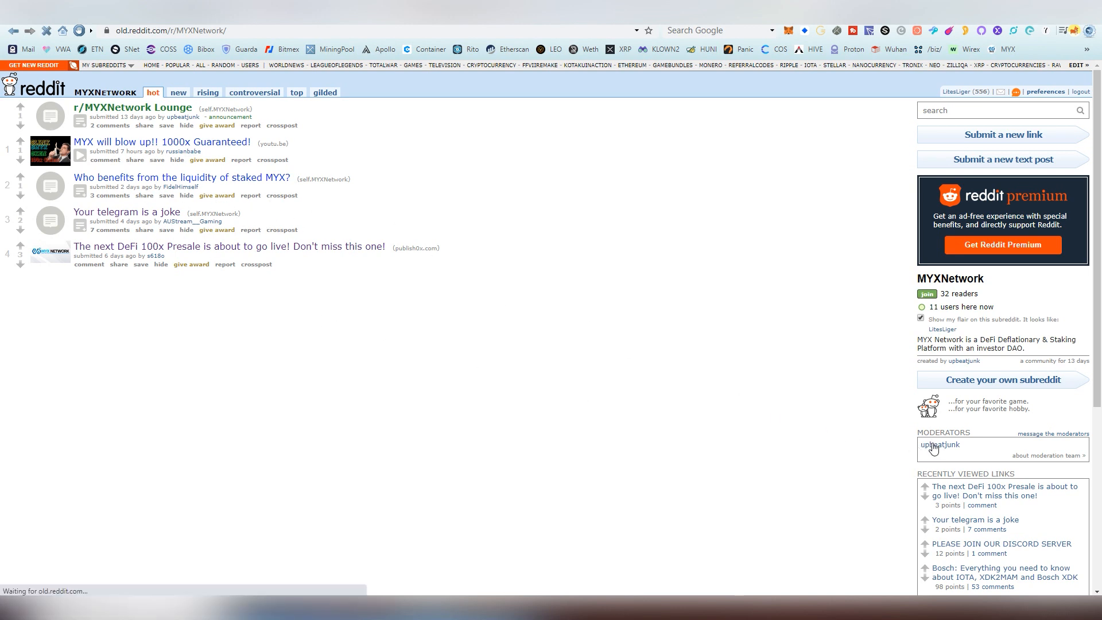
{"action": "left_click", "coordinate": [939, 444]}
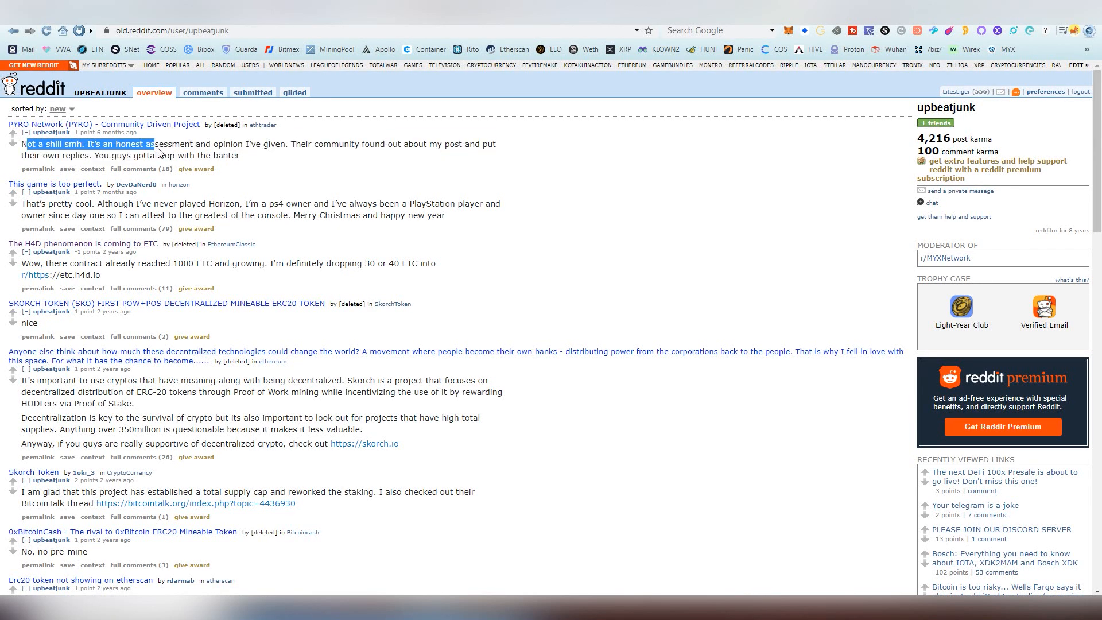
{"action": "left_click", "coordinate": [340, 154]}
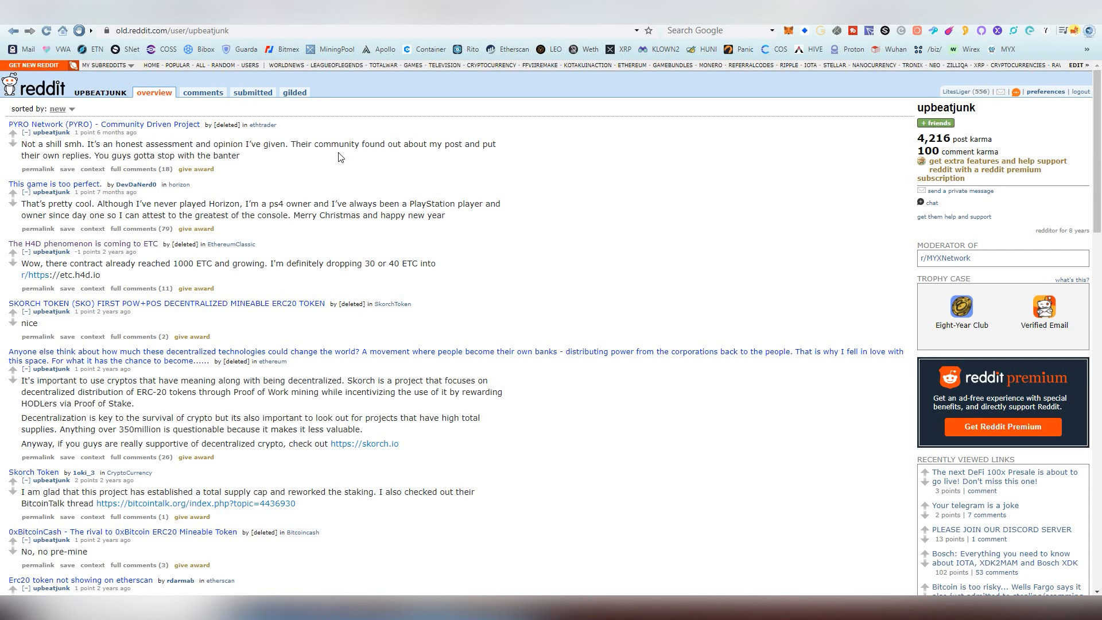
{"action": "mouse_move", "coordinate": [335, 165]}
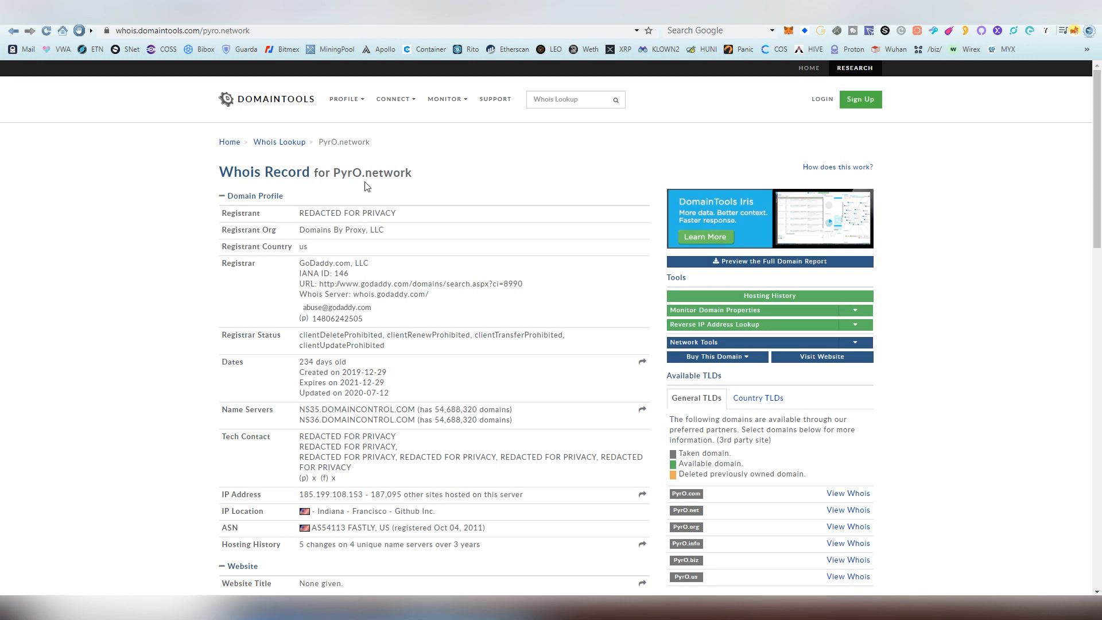
Look up pyro.network on DomainTools Whois, then switch to myx.network's record
{"action": "double_click", "coordinate": [392, 172]}
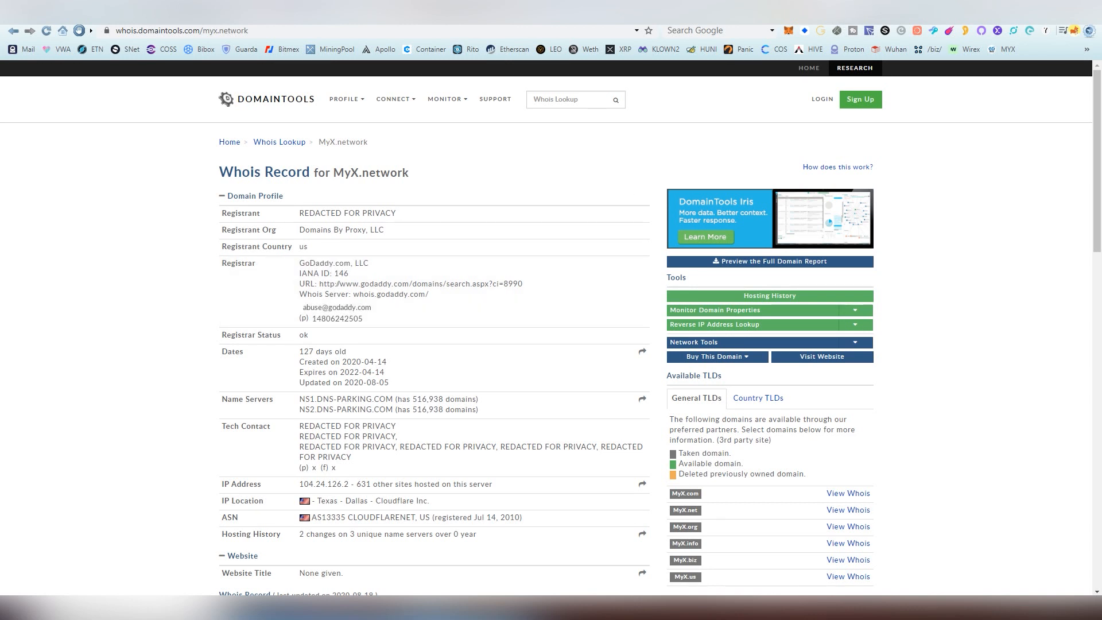
{"action": "type", "text": "pyro.network"}
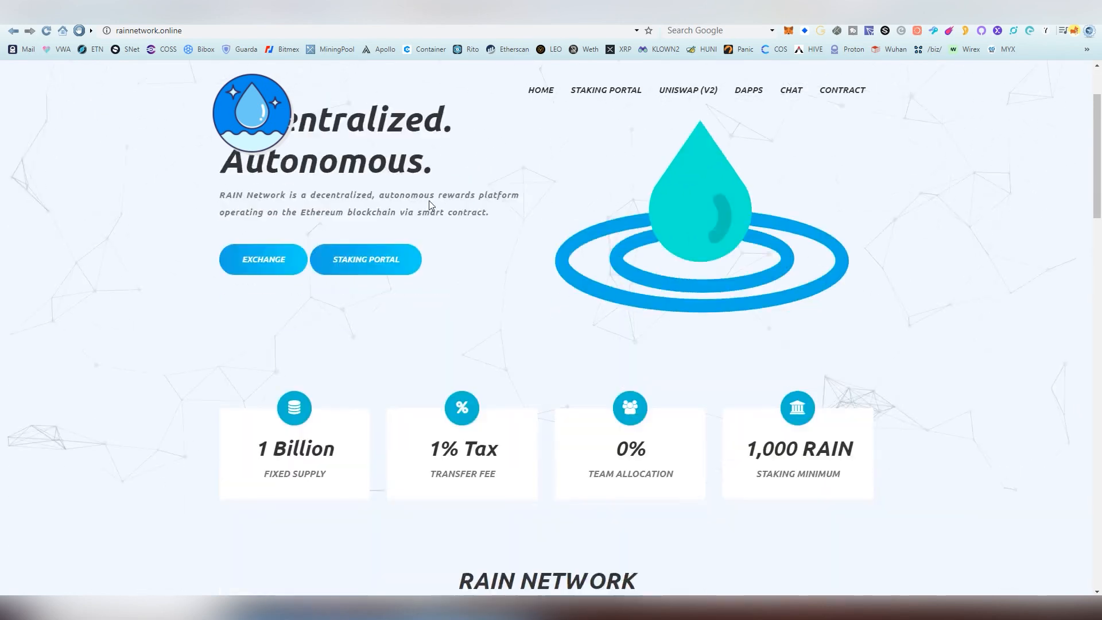
Scroll the PYRO Network site to its features section and right-click the page
{"action": "scroll", "scroll_direction": "down", "scroll_amount": 3}
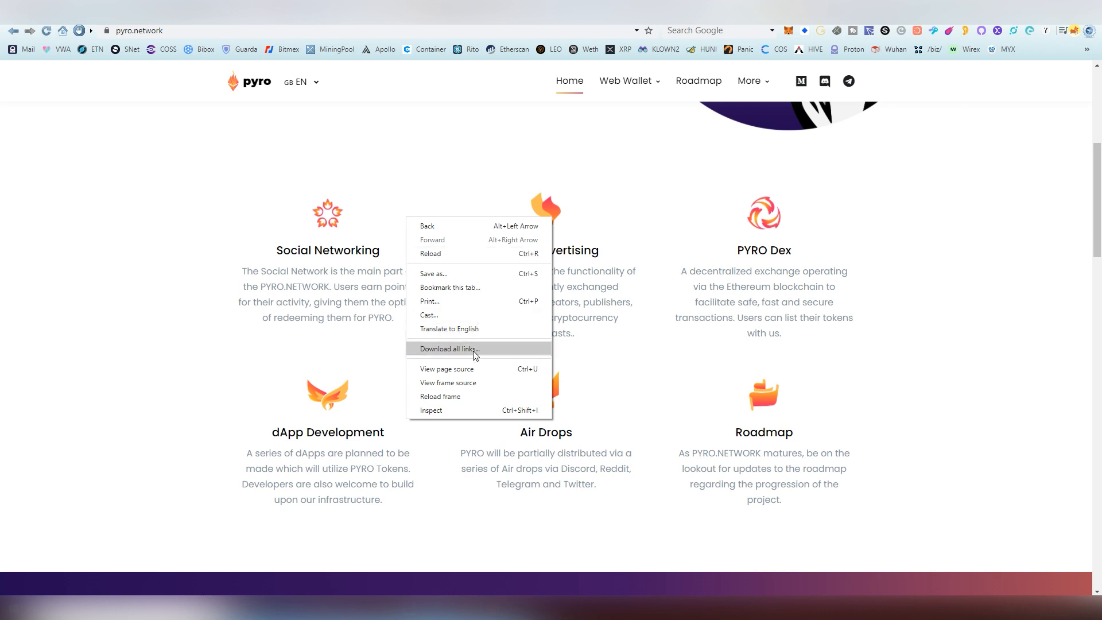
{"action": "left_click", "coordinate": [447, 369]}
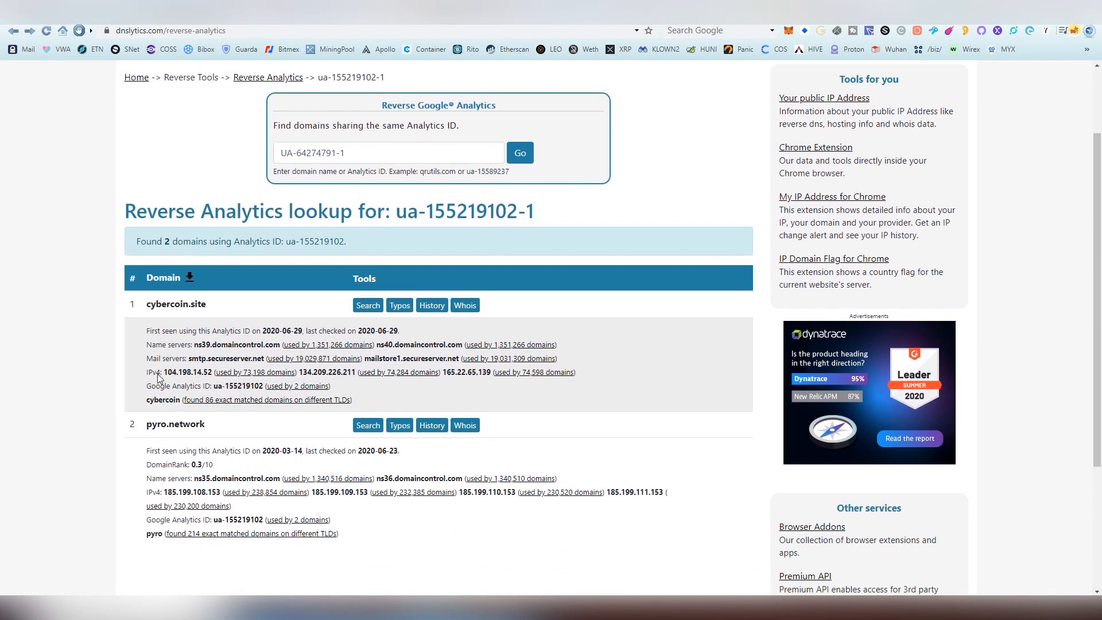
{"action": "scroll", "scroll_direction": "down", "scroll_amount": 3}
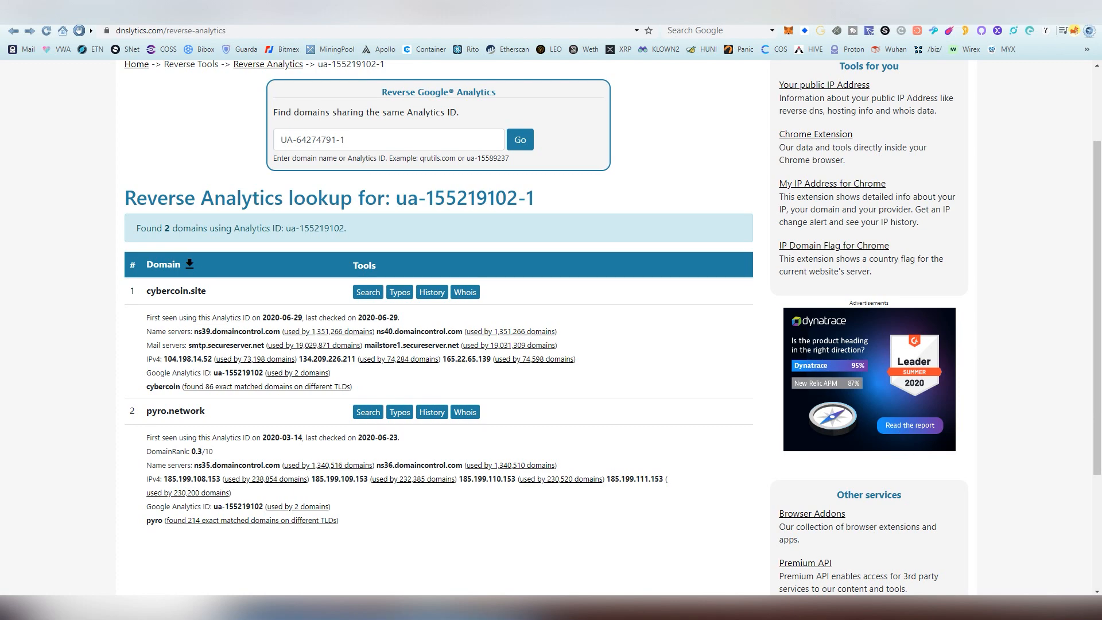
{"action": "left_click", "coordinate": [173, 290]}
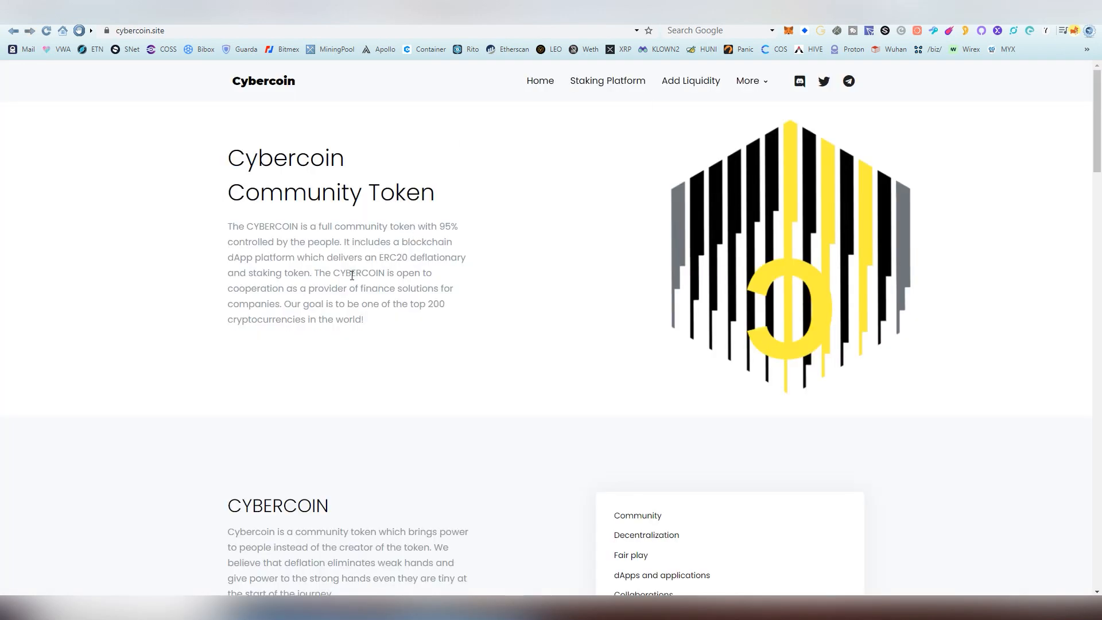
Expand Cybercoin's Burn Rate and Staking specs, highlight staking rewards, then return to top
{"action": "scroll", "scroll_direction": "down", "scroll_amount": 3}
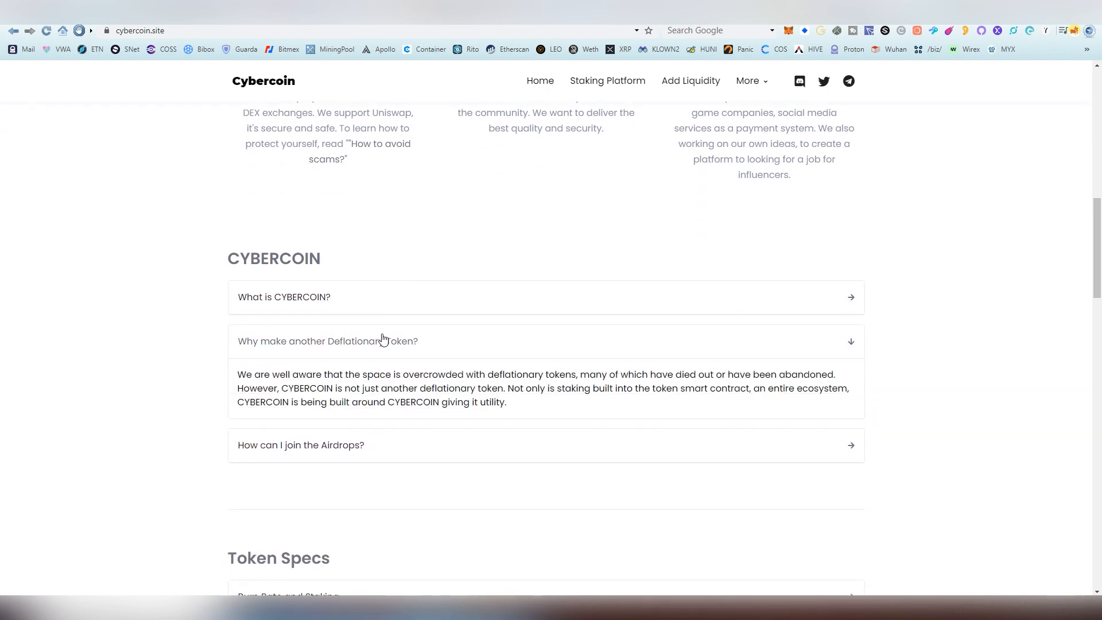
{"action": "scroll", "scroll_direction": "down", "scroll_amount": 3}
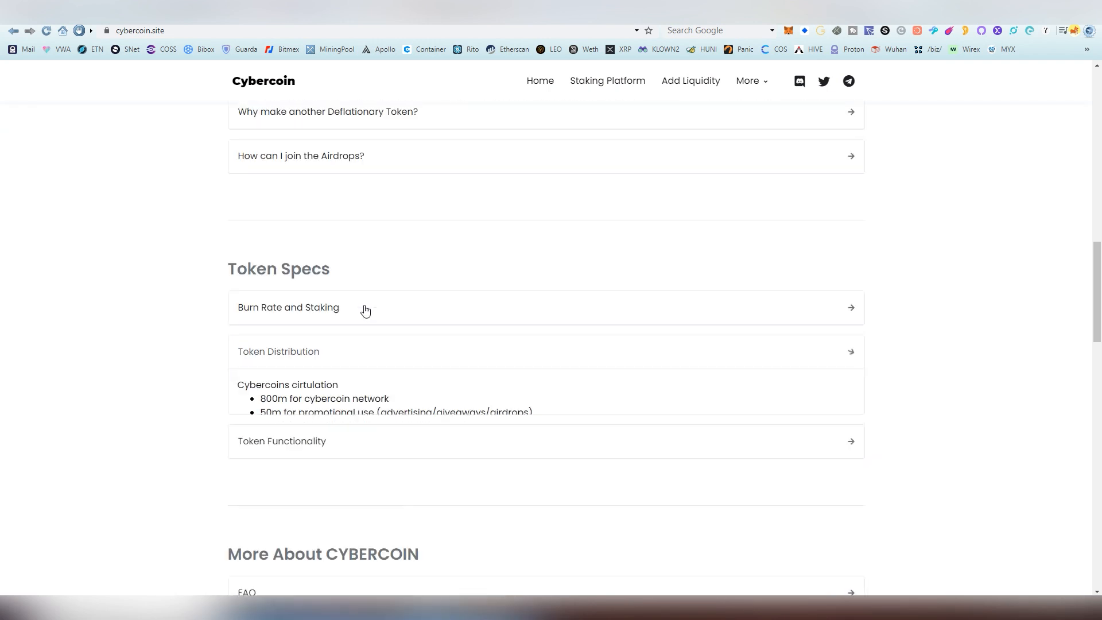
{"action": "left_click", "coordinate": [288, 307]}
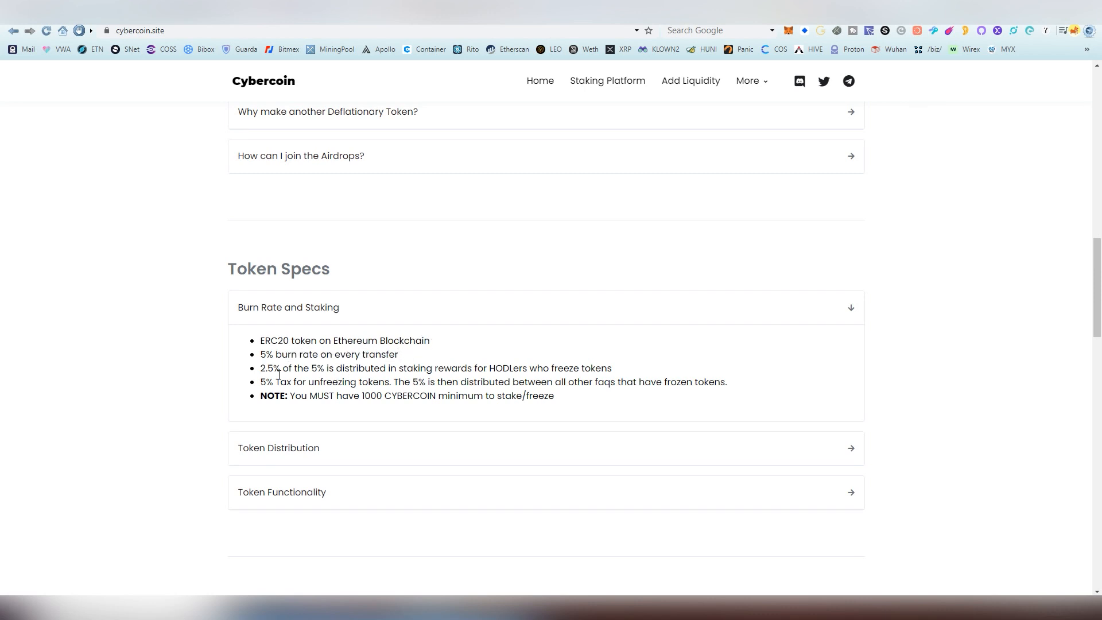
{"action": "left_click_drag", "start_coordinate": [279, 367], "coordinate": [596, 367]}
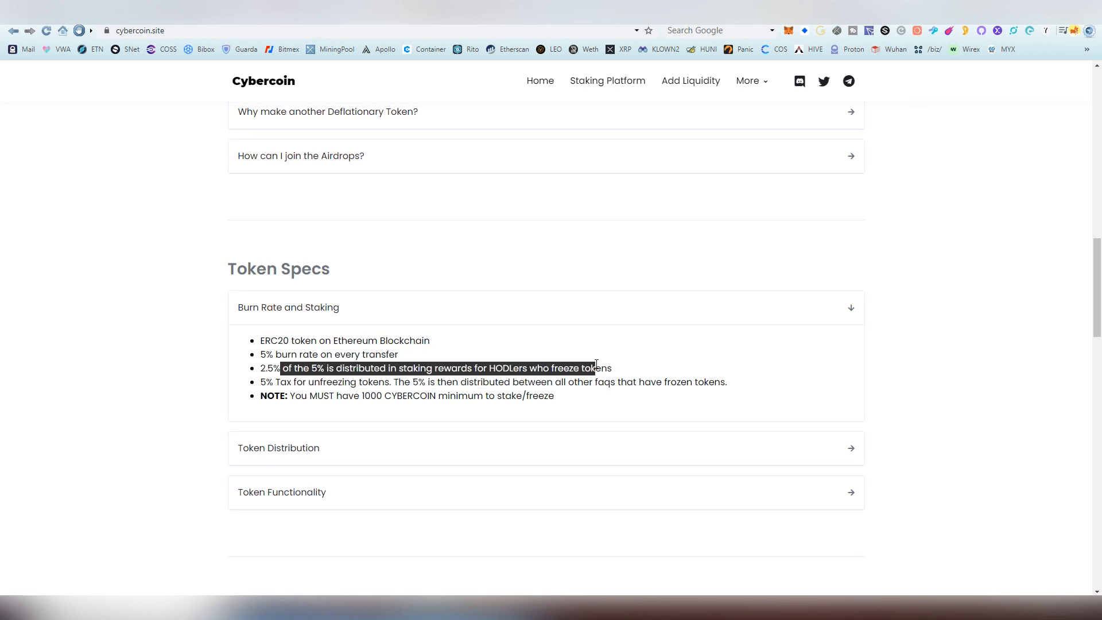
{"action": "left_click", "coordinate": [608, 363]}
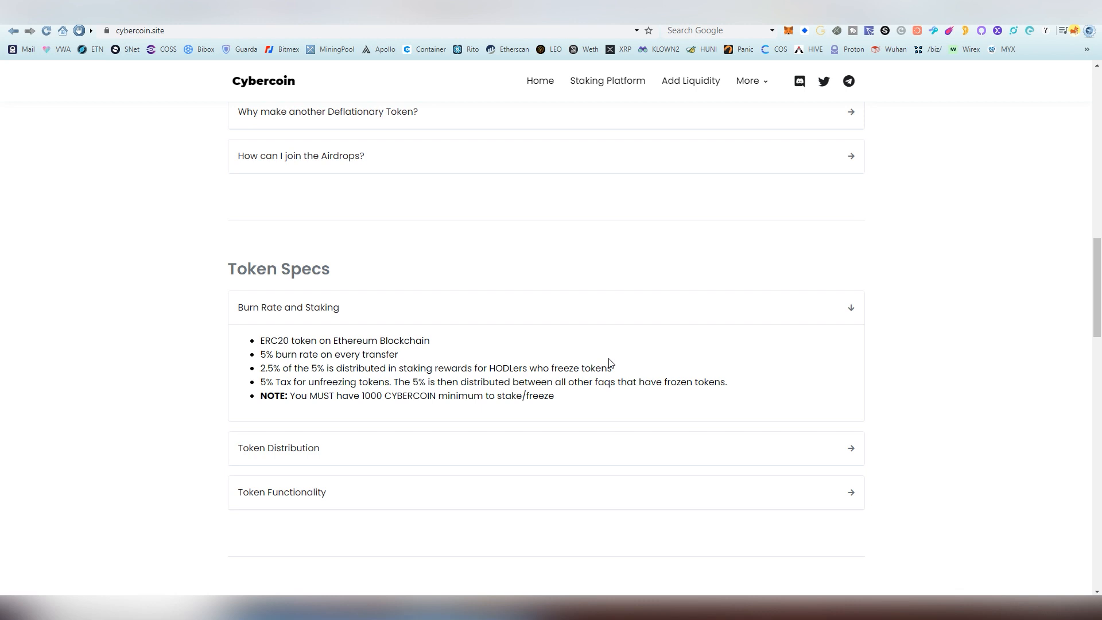
{"action": "scroll", "scroll_direction": "up", "scroll_amount": 3}
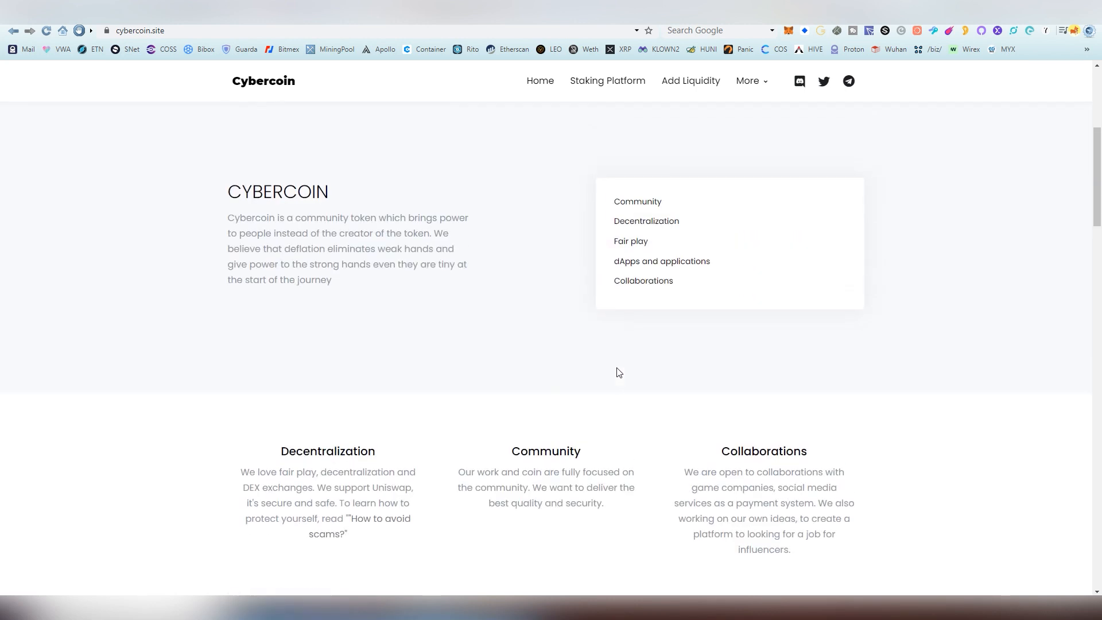
{"action": "scroll", "scroll_direction": "up", "scroll_amount": 3}
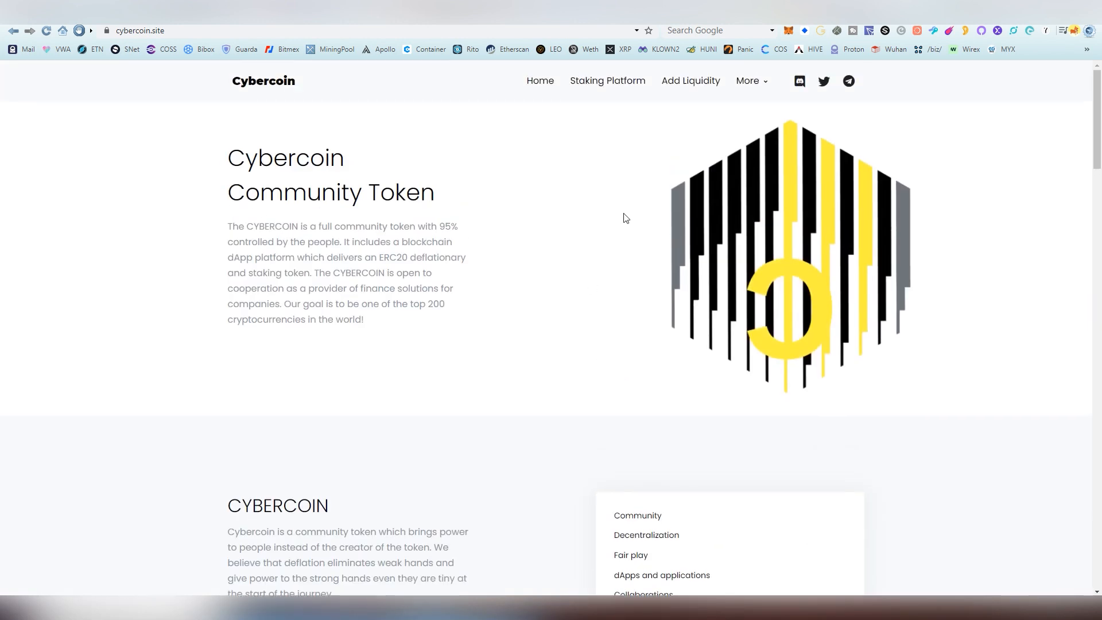
{"action": "mouse_move", "coordinate": [799, 81]}
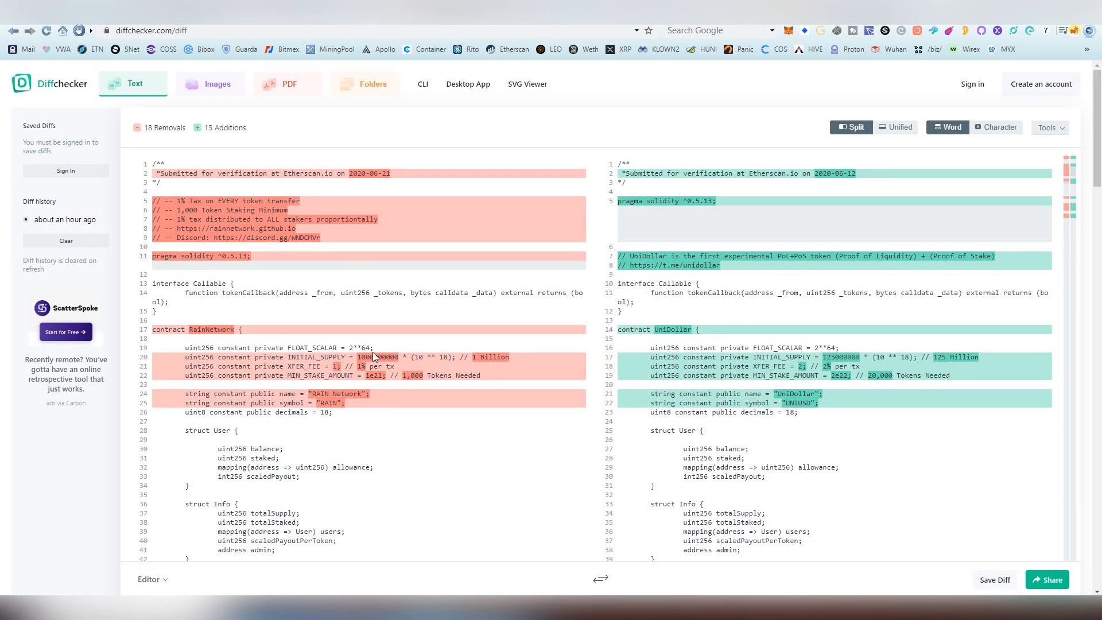
Scroll through the split diff of the RainNetwork and UniDollar contracts
{"action": "scroll", "scroll_direction": "down", "scroll_amount": 3}
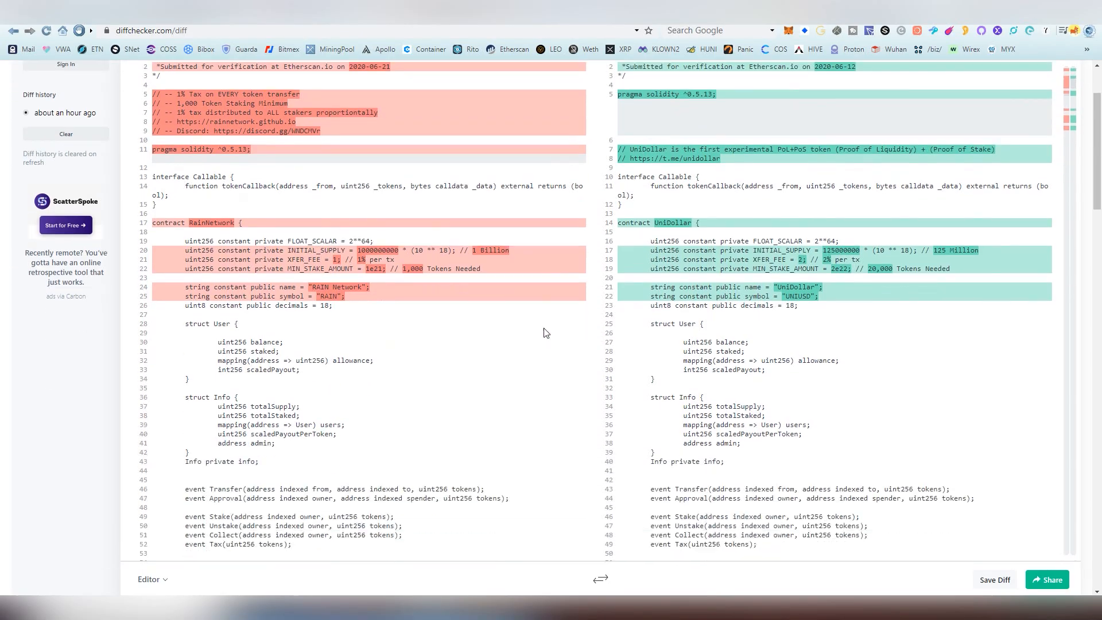
{"action": "scroll", "scroll_direction": "down", "scroll_amount": 3}
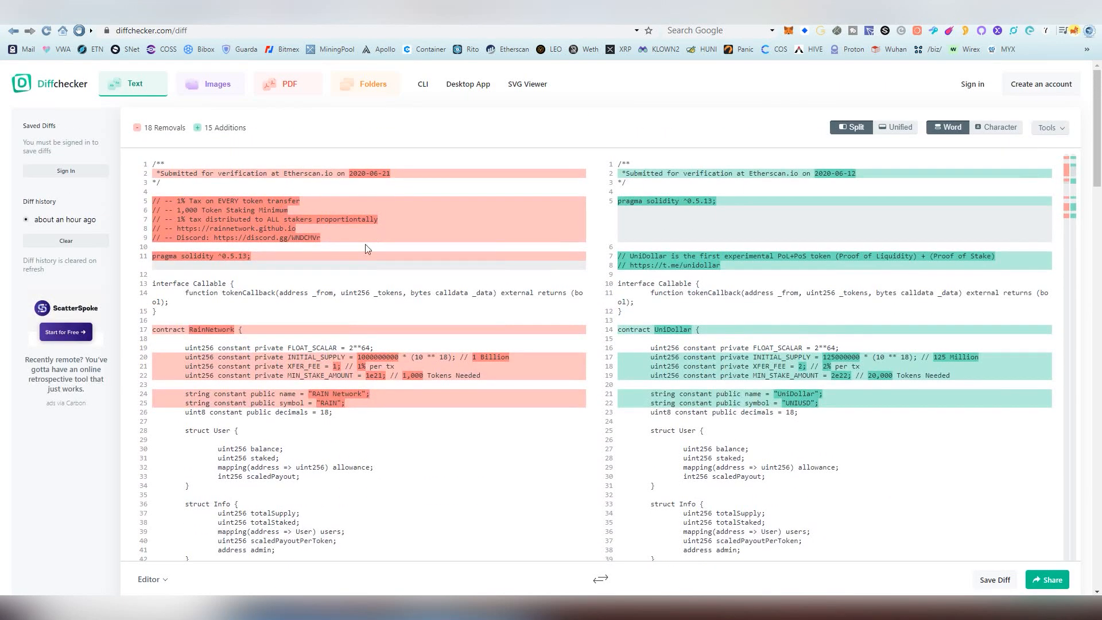
{"action": "mouse_move", "coordinate": [359, 274]}
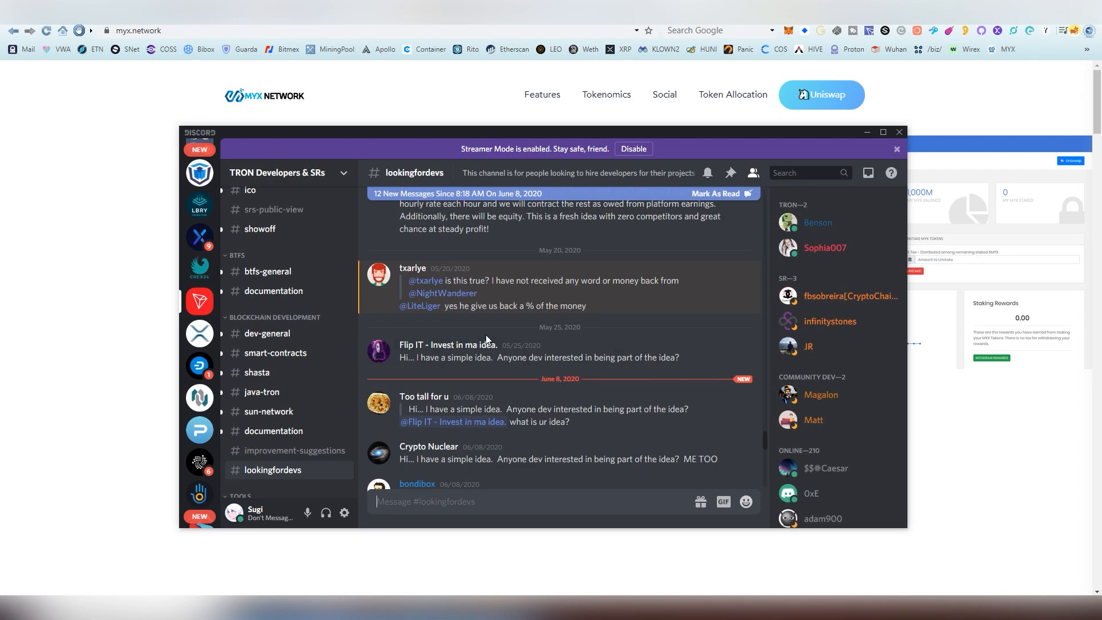
Highlight the money-returned reply, scroll the fraud warnings, and close Discord
{"action": "left_click_drag", "start_coordinate": [439, 304], "coordinate": [487, 305]}
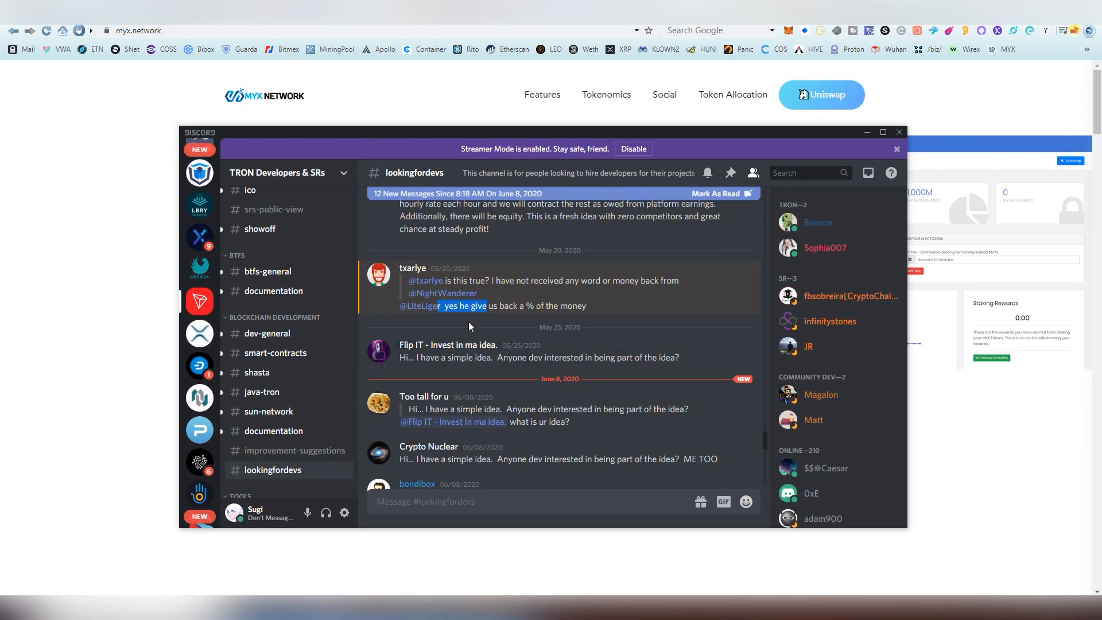
{"action": "scroll", "scroll_direction": "down", "scroll_amount": 3}
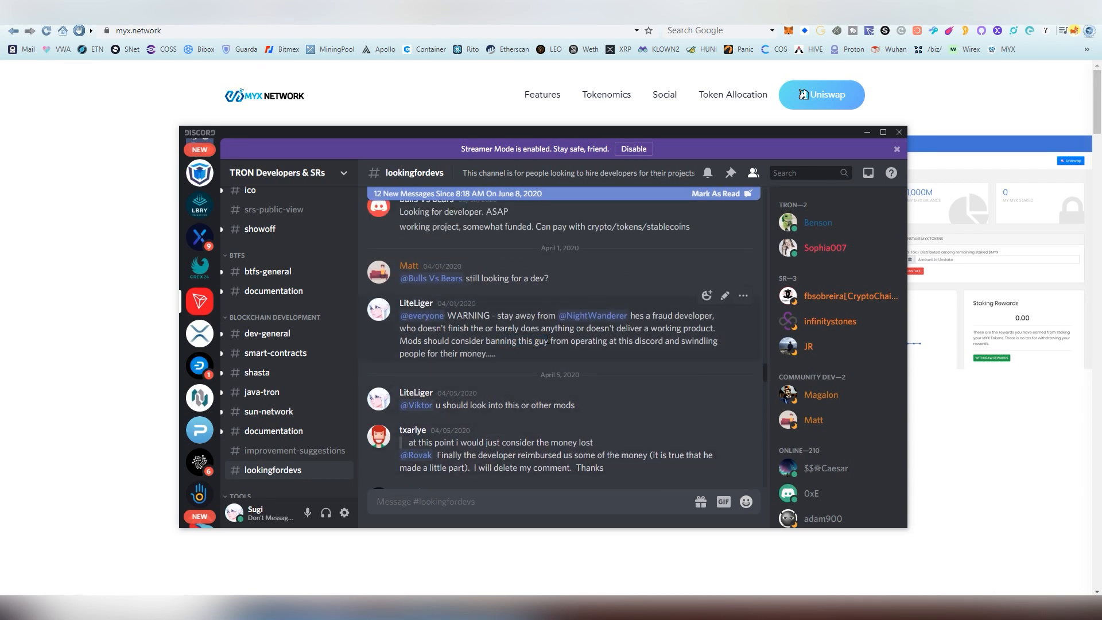
{"action": "scroll", "scroll_direction": "down", "scroll_amount": 3}
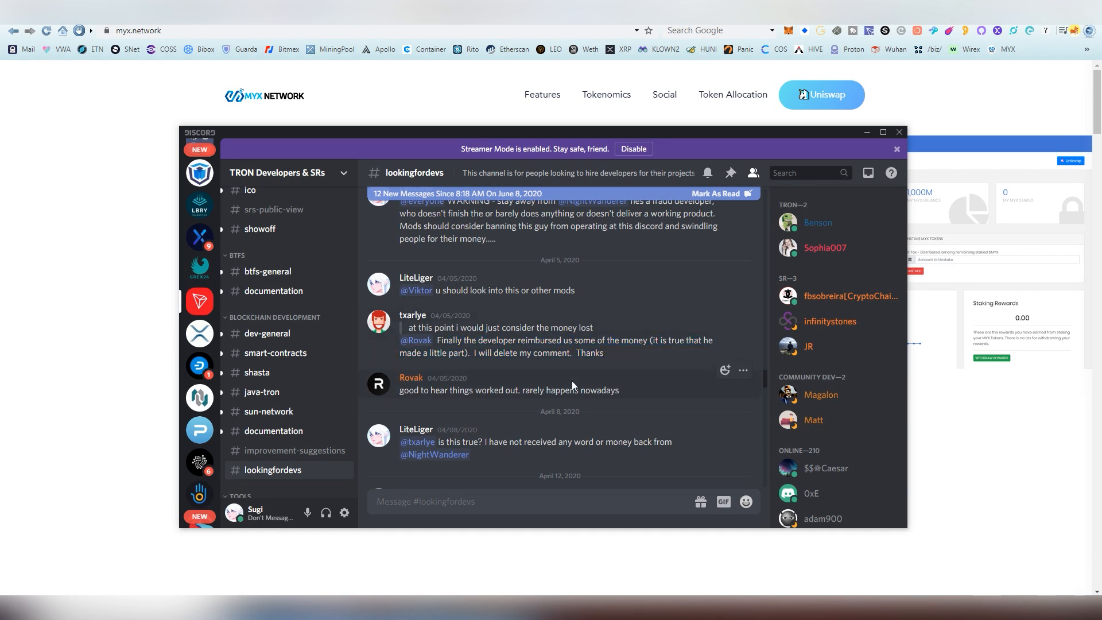
{"action": "left_click", "coordinate": [881, 132]}
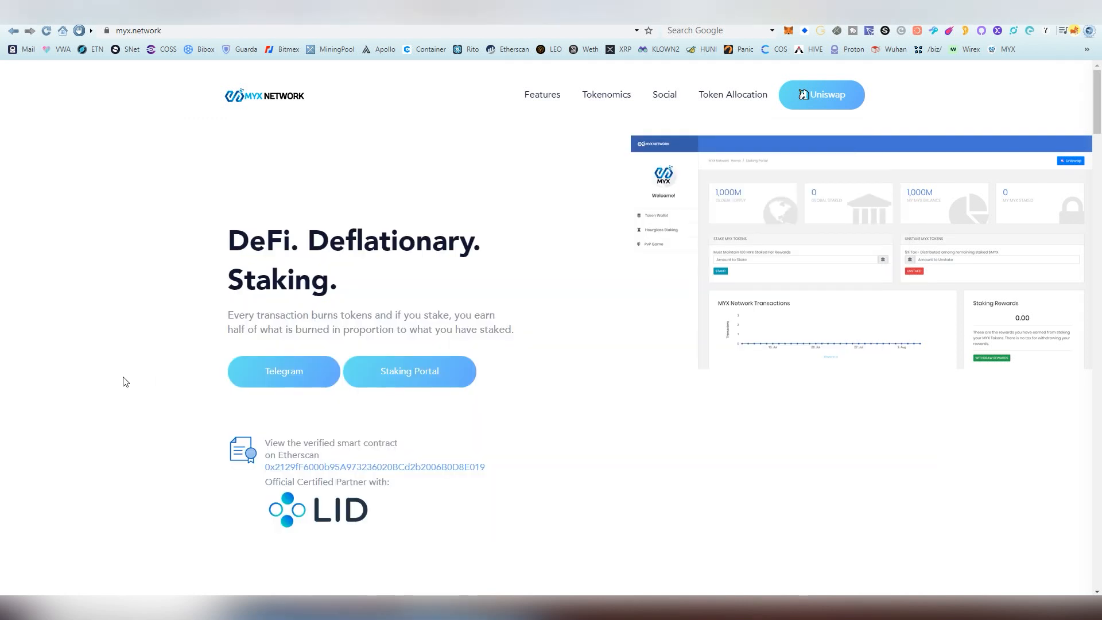